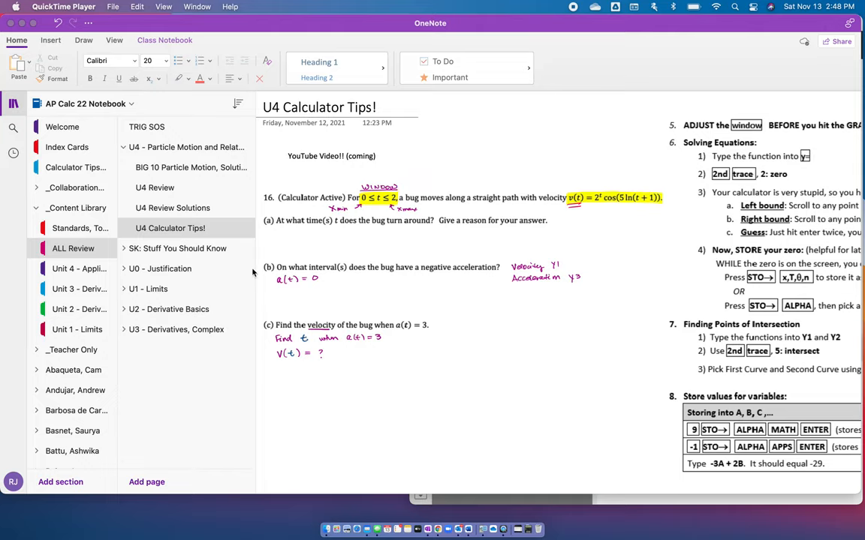
mouse_move(82, 256)
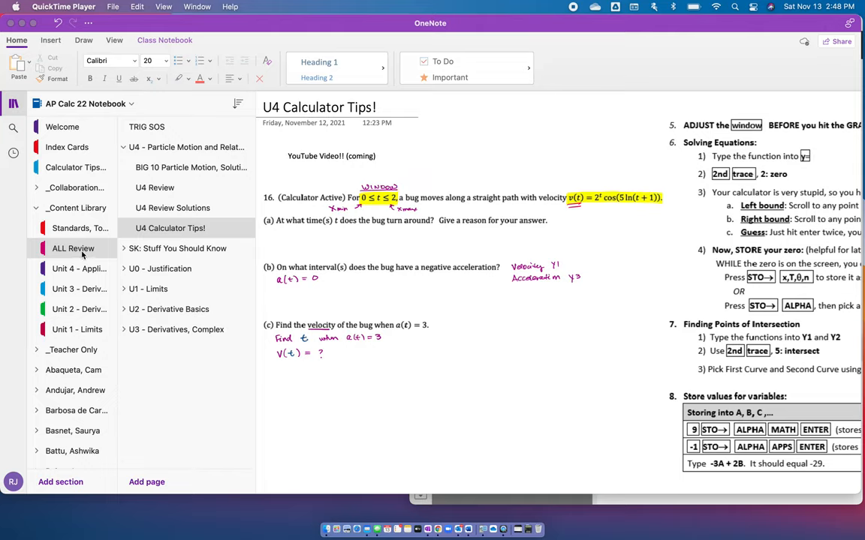
mouse_move(147, 234)
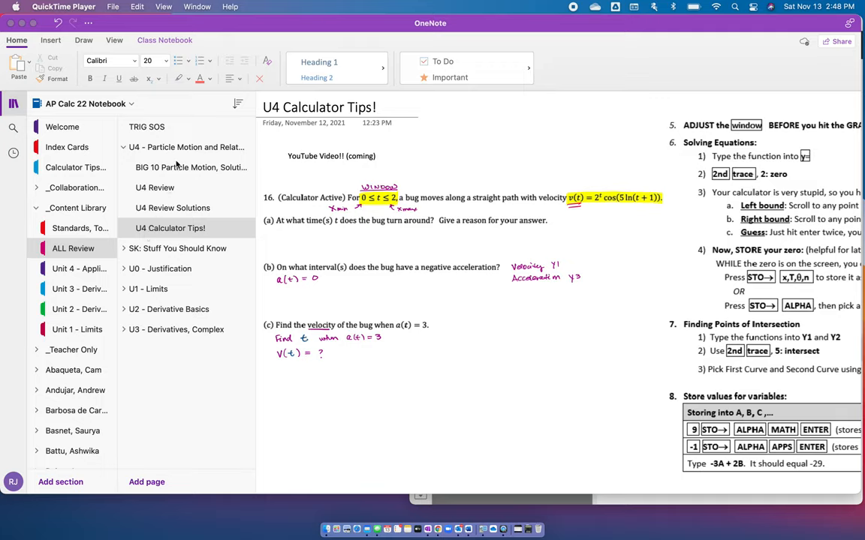
mouse_move(180, 222)
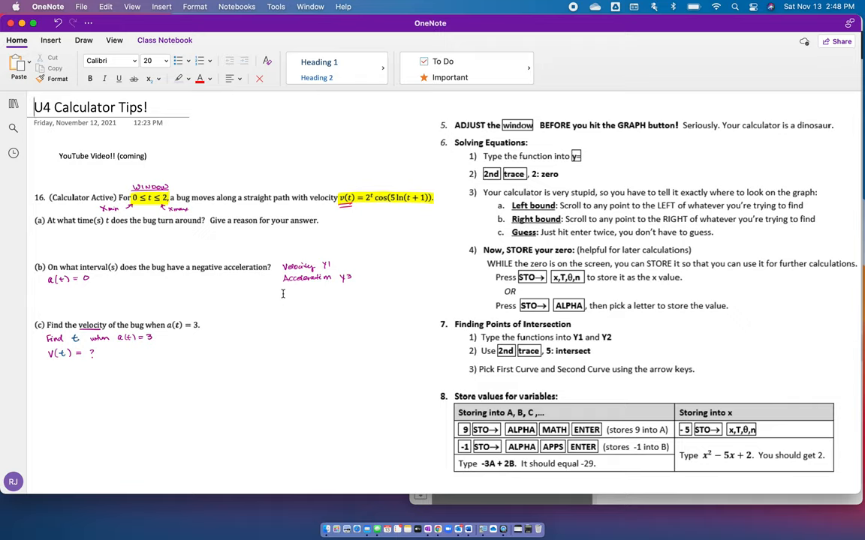
mouse_move(237, 319)
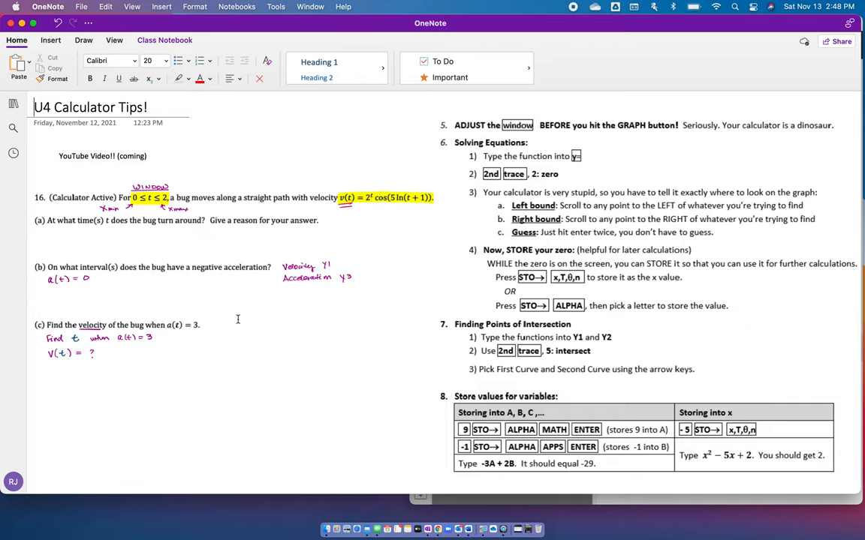
mouse_move(586, 300)
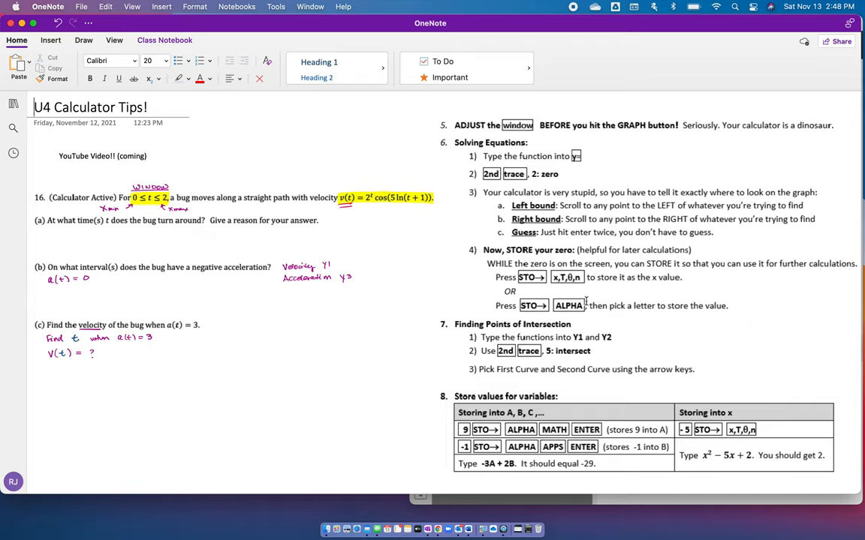
mouse_move(612, 309)
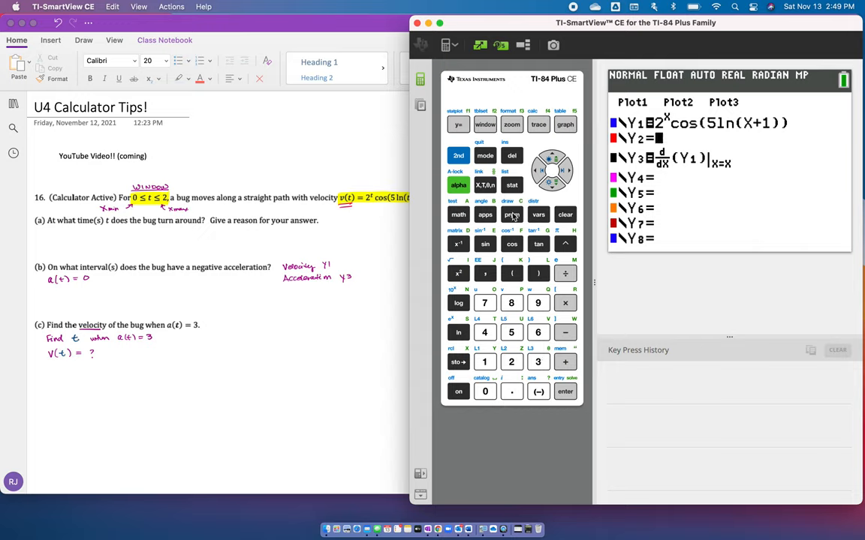
left_click(485, 155)
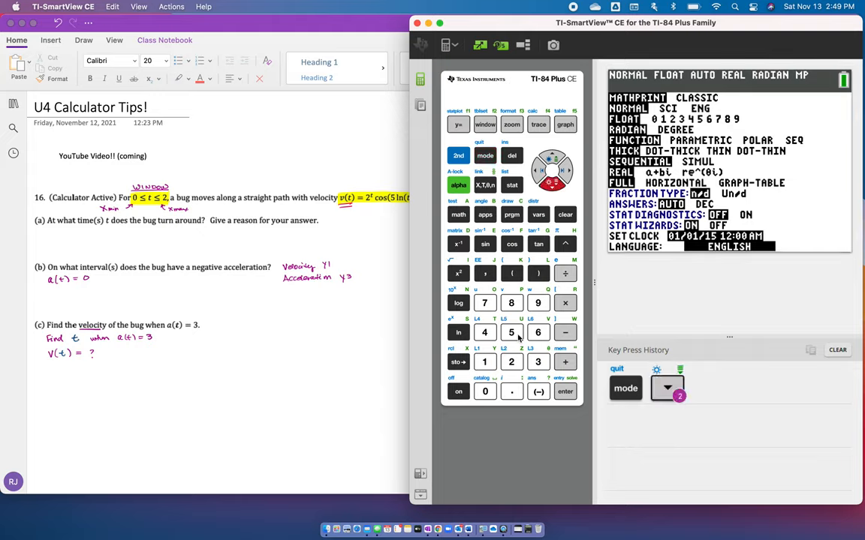
left_click(564, 390)
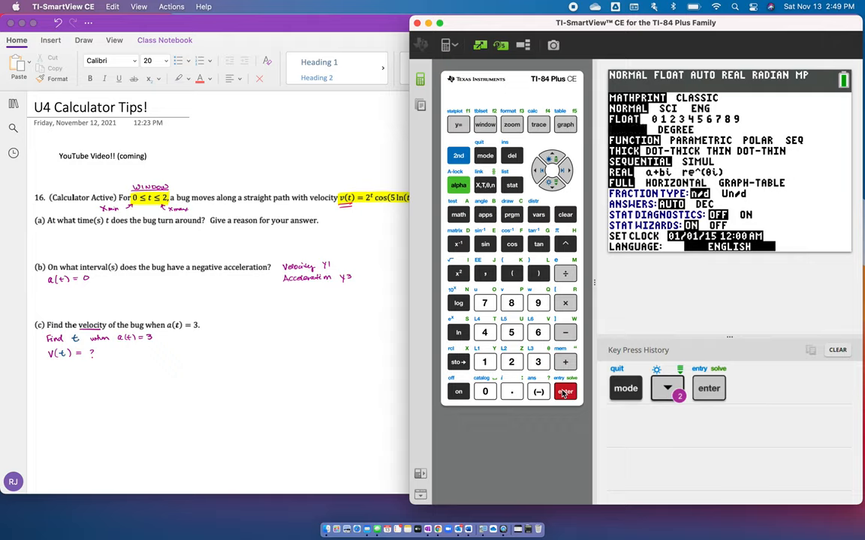
mouse_move(675, 396)
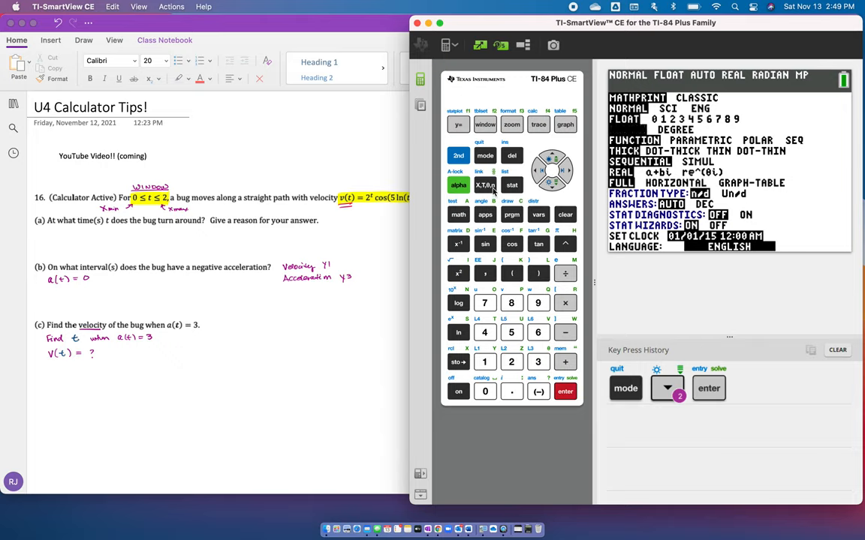
left_click(459, 124)
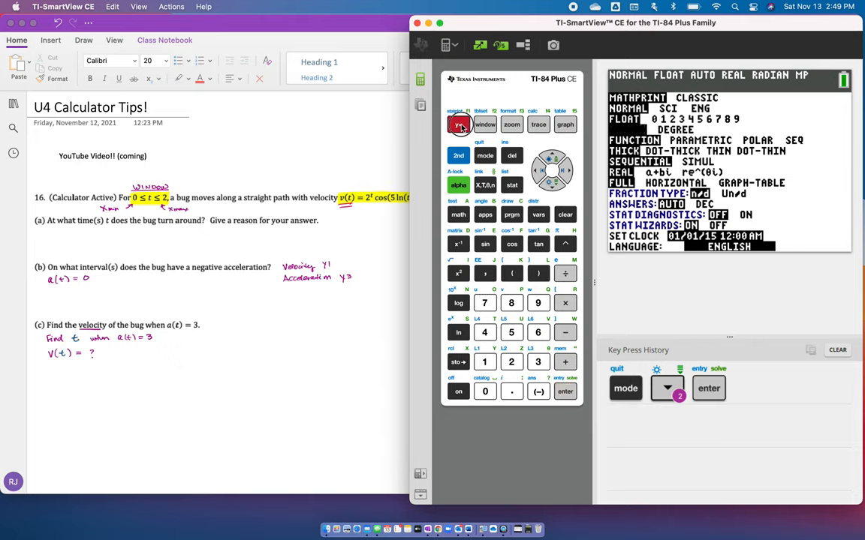
left_click(458, 123)
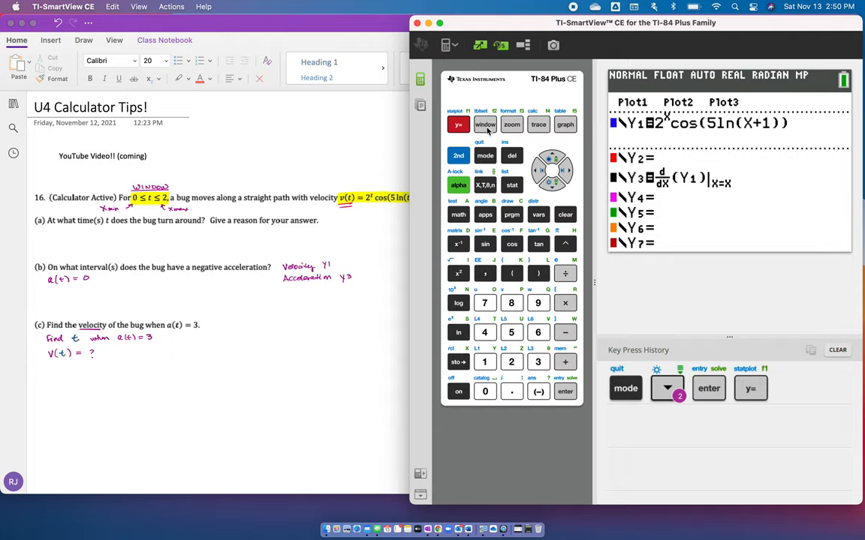
Set Xmin to 0 (Xmax 2) and graph the velocity and acceleration curves
left_click(485, 125)
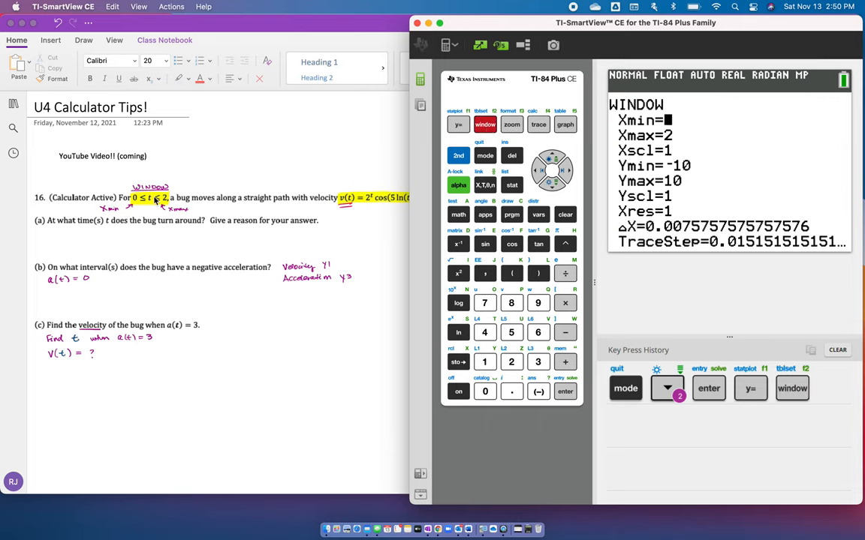
type("0")
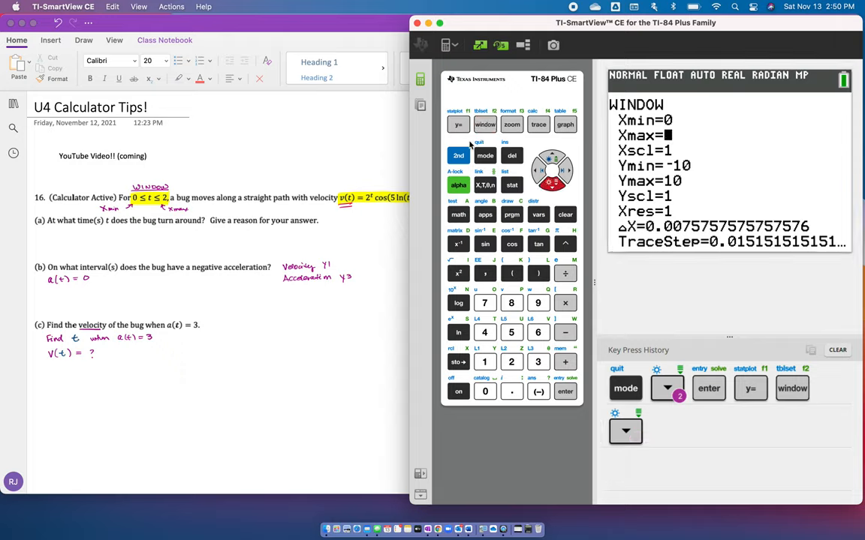
left_click(458, 124)
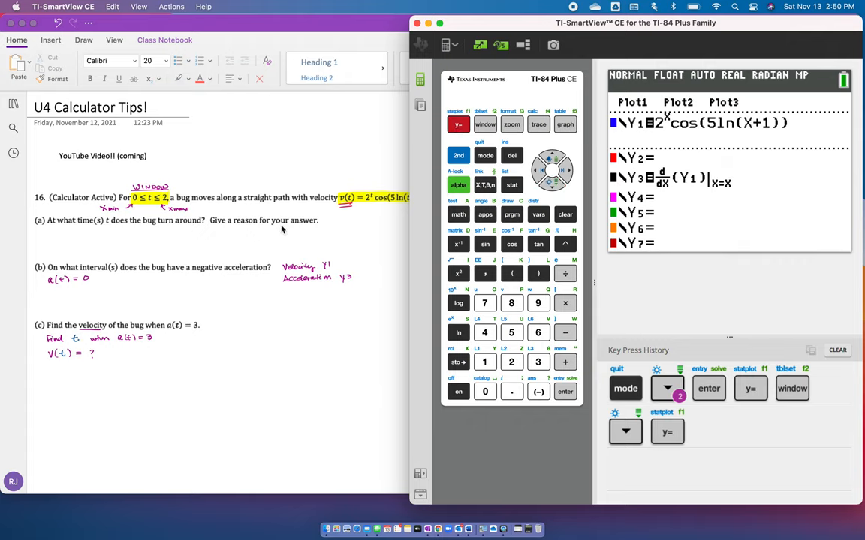
mouse_move(160, 241)
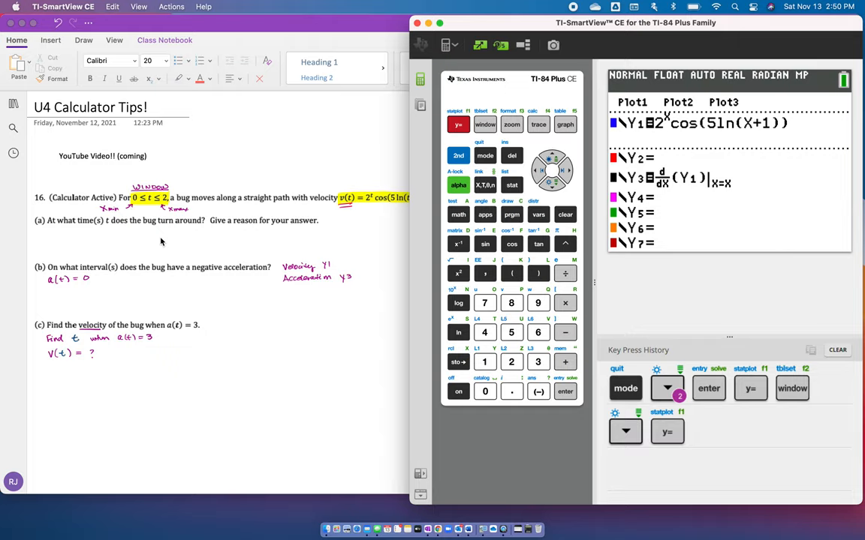
mouse_move(513, 133)
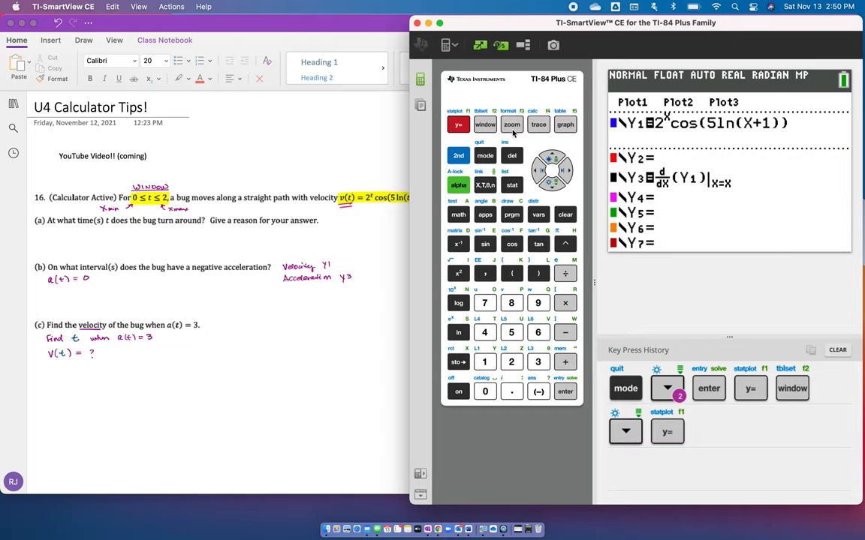
left_click(564, 123)
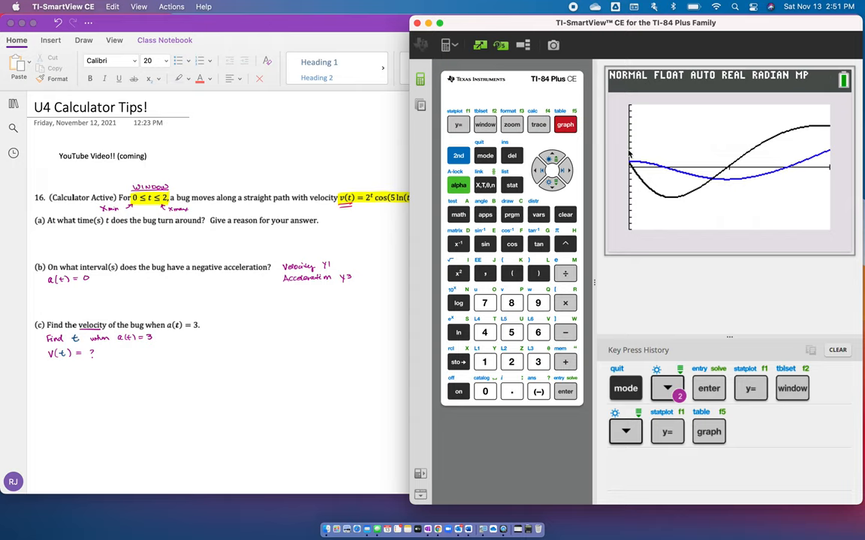
Clear the key press history and deselect Y3 so only the velocity is plotted
left_click(458, 125)
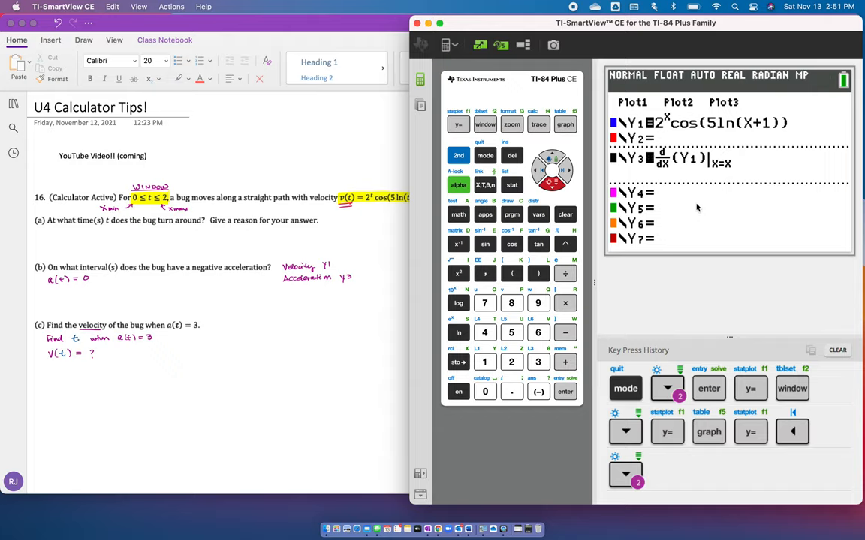
mouse_move(804, 369)
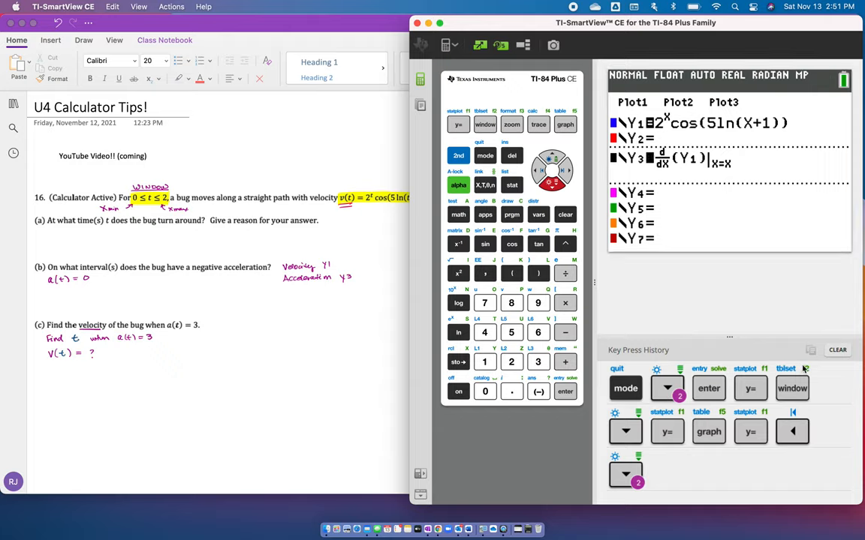
left_click(838, 348)
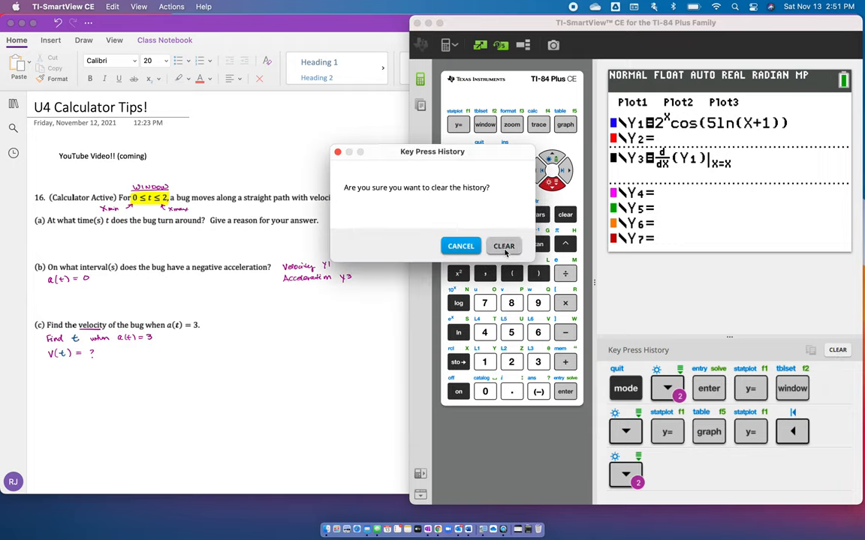
left_click(502, 246)
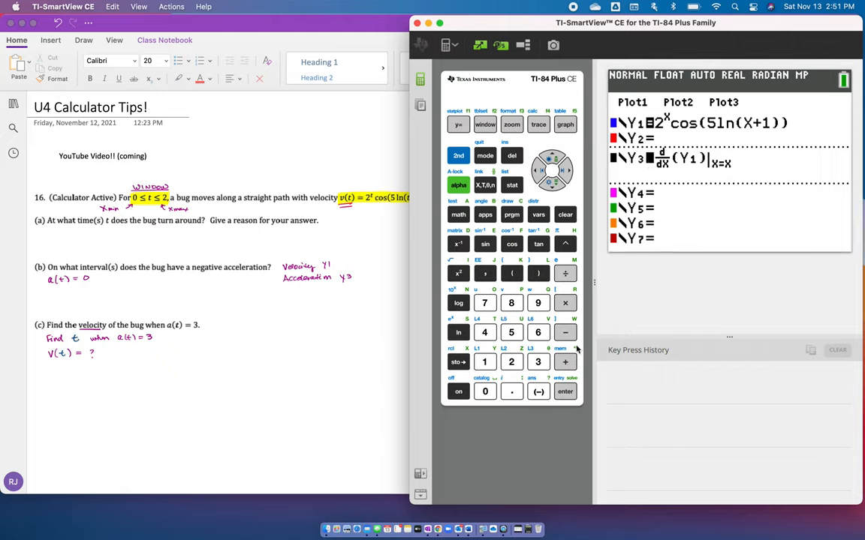
left_click(565, 390)
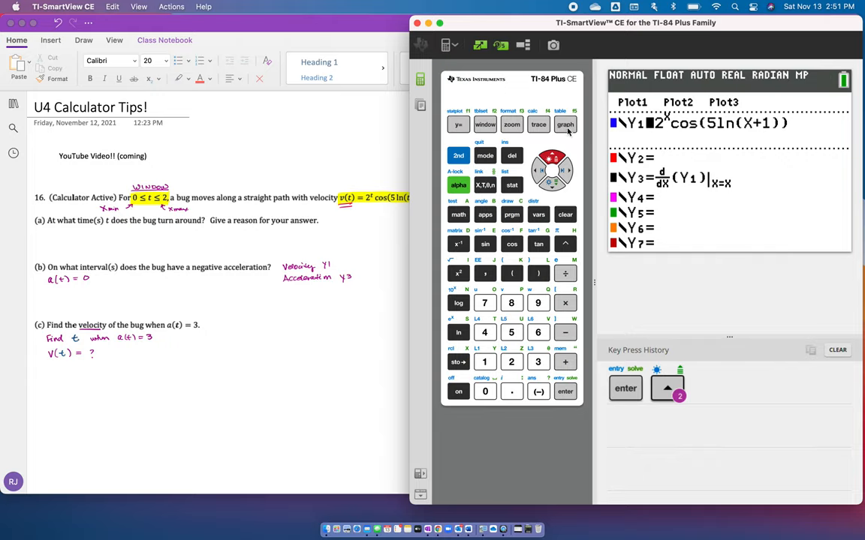
Graph only the velocity curve Y1 with Y3 switched off
left_click(565, 125)
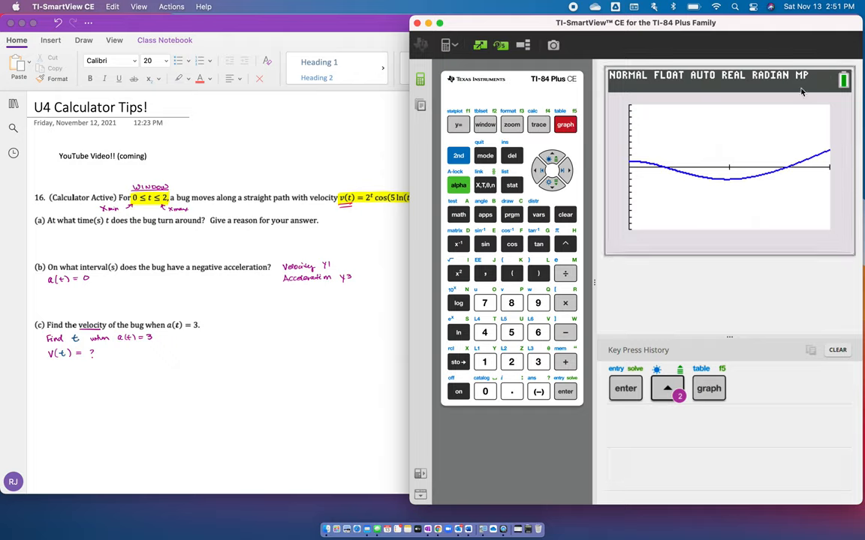
mouse_move(648, 165)
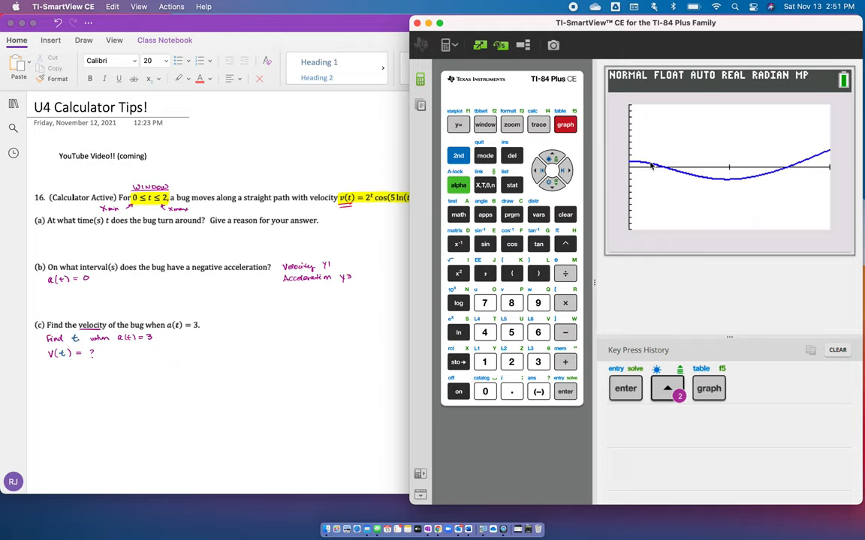
mouse_move(662, 171)
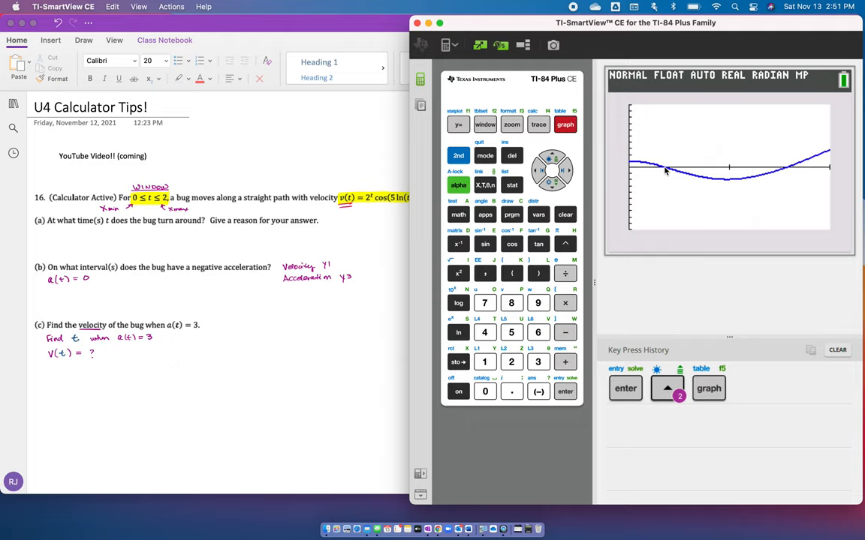
mouse_move(786, 171)
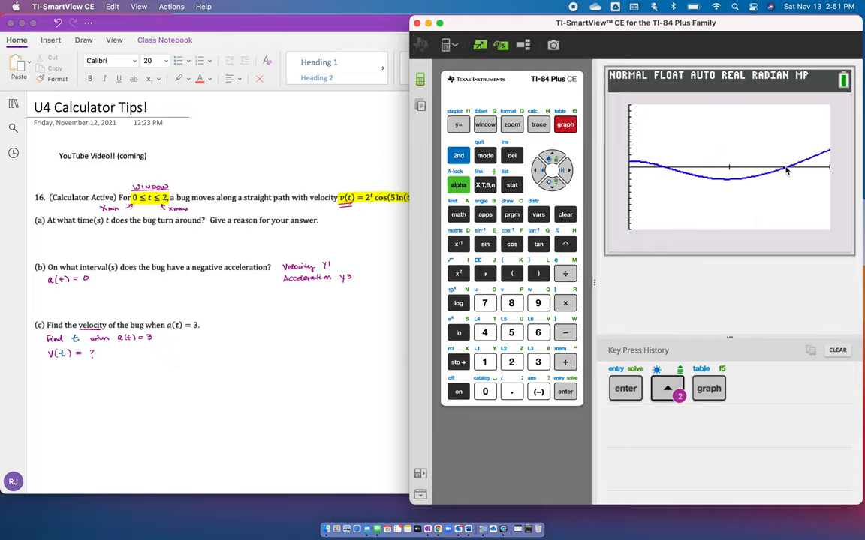
mouse_move(726, 186)
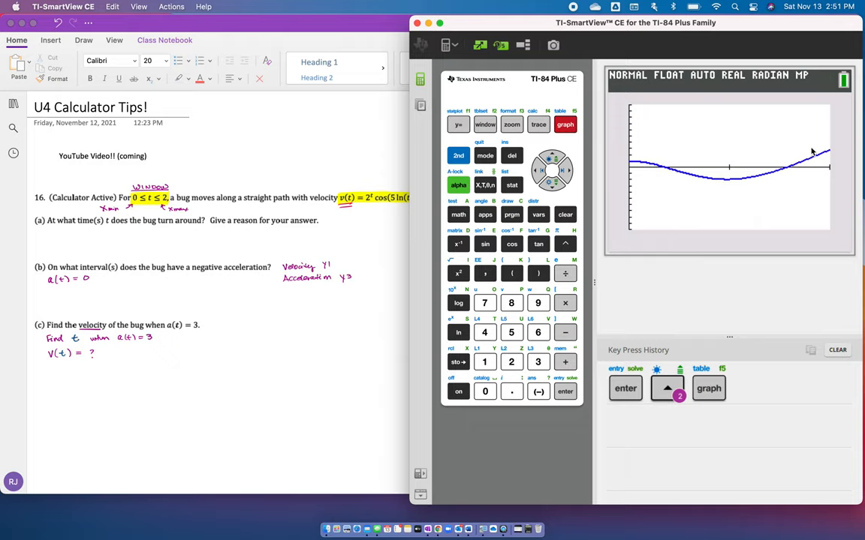
mouse_move(698, 174)
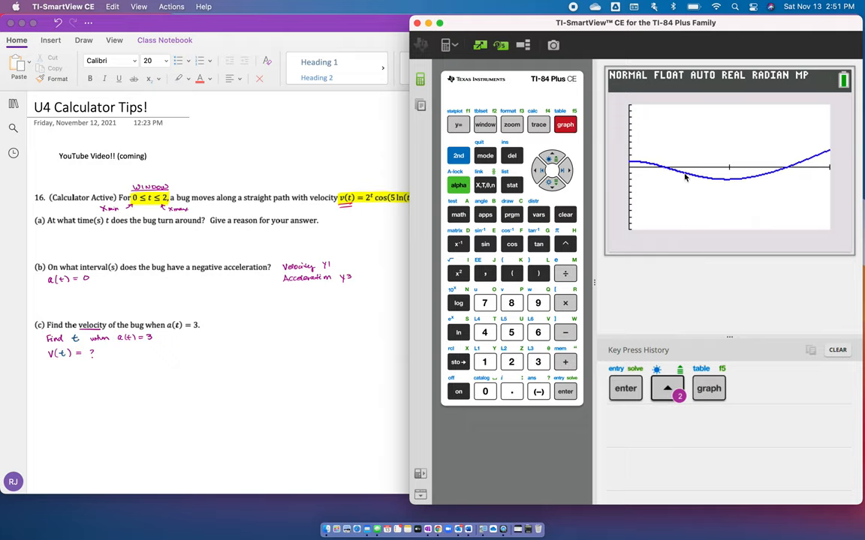
mouse_move(650, 171)
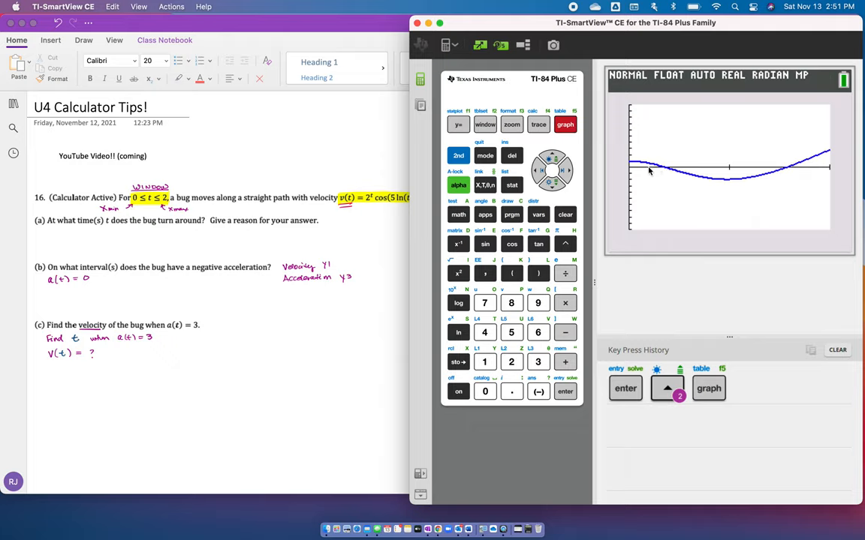
mouse_move(684, 158)
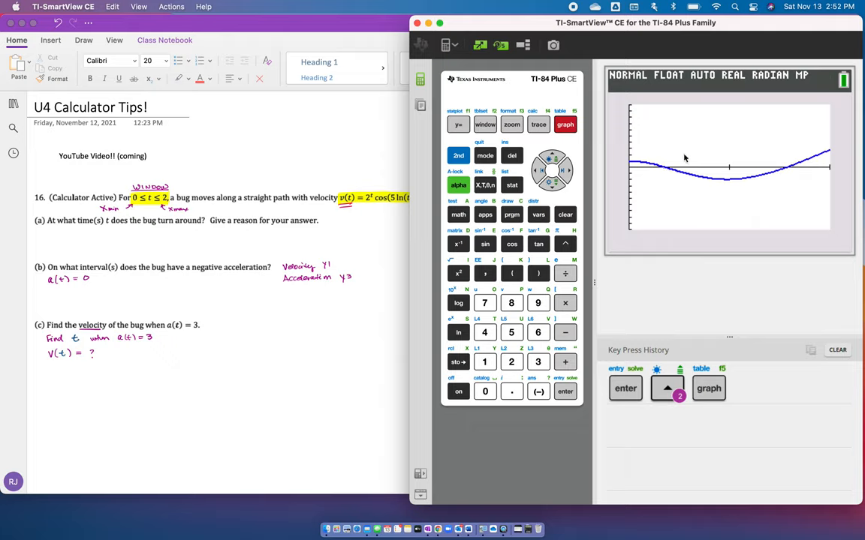
mouse_move(688, 158)
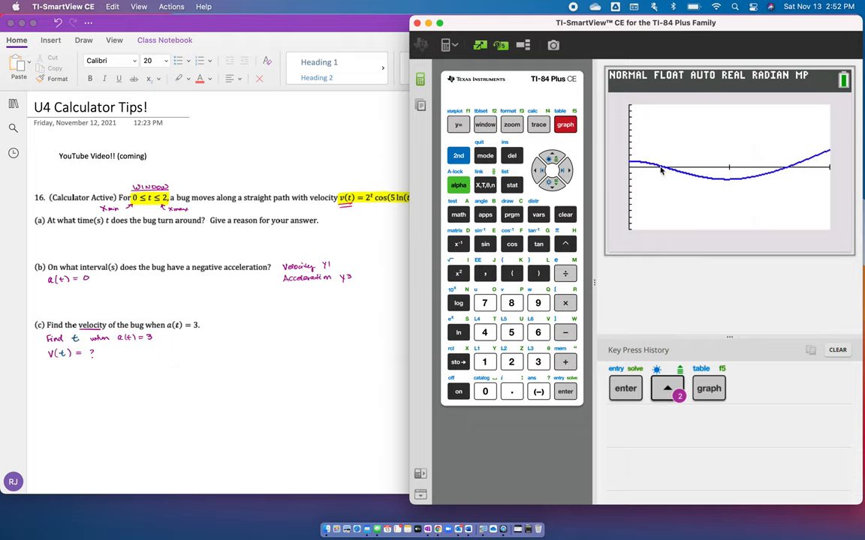
mouse_move(662, 183)
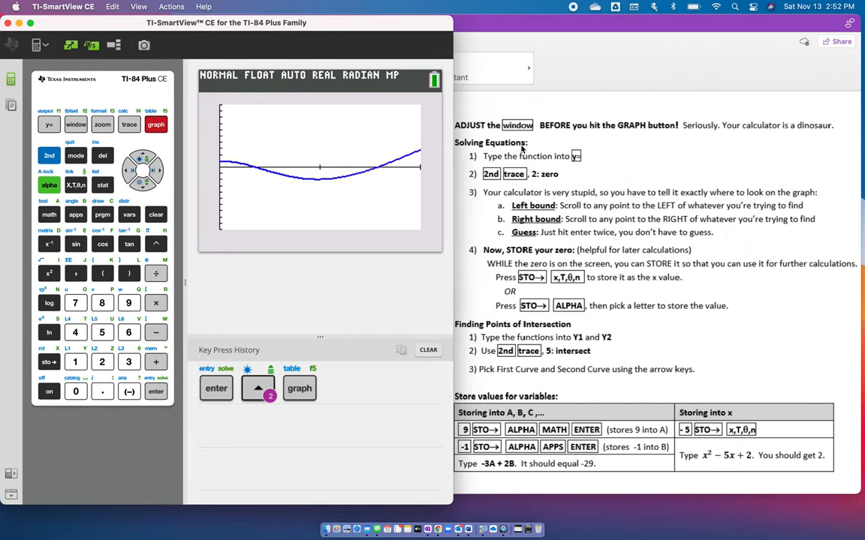
mouse_move(629, 360)
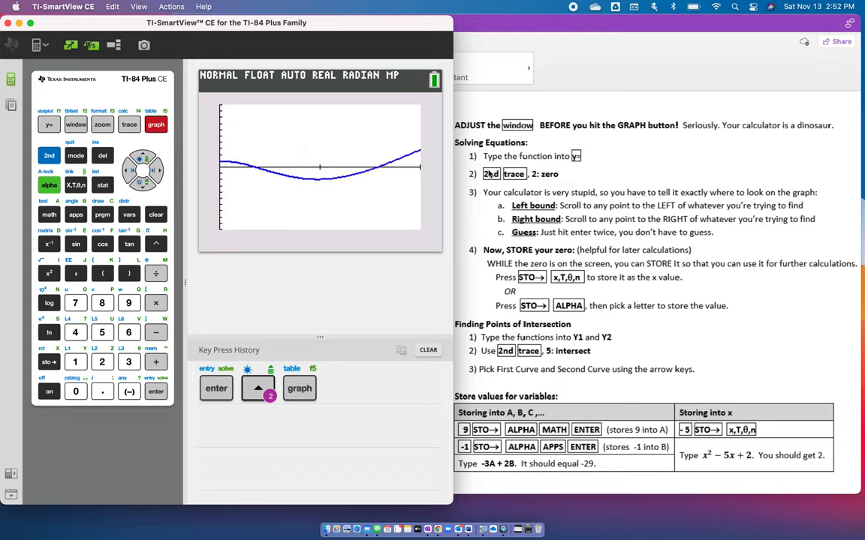
mouse_move(265, 209)
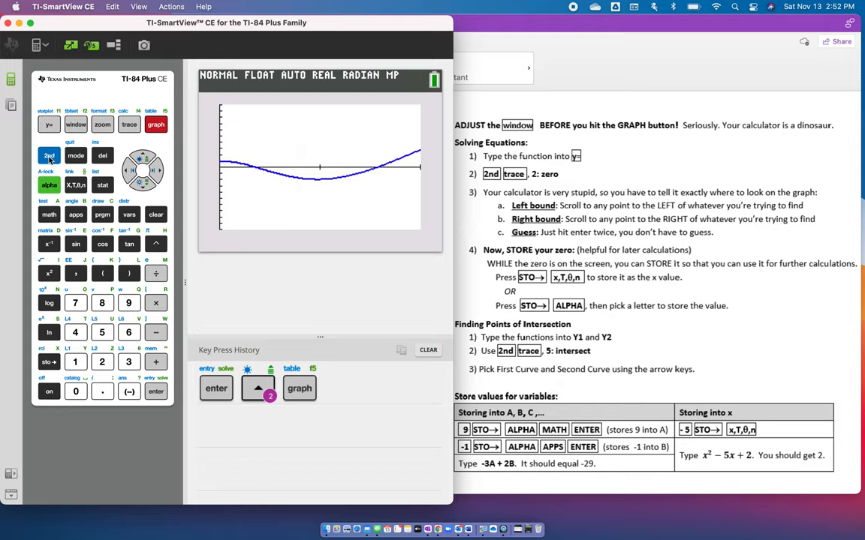
Use the zero calculation with left and right bounds to find the first zero at x ≈ 0.3691
left_click(129, 123)
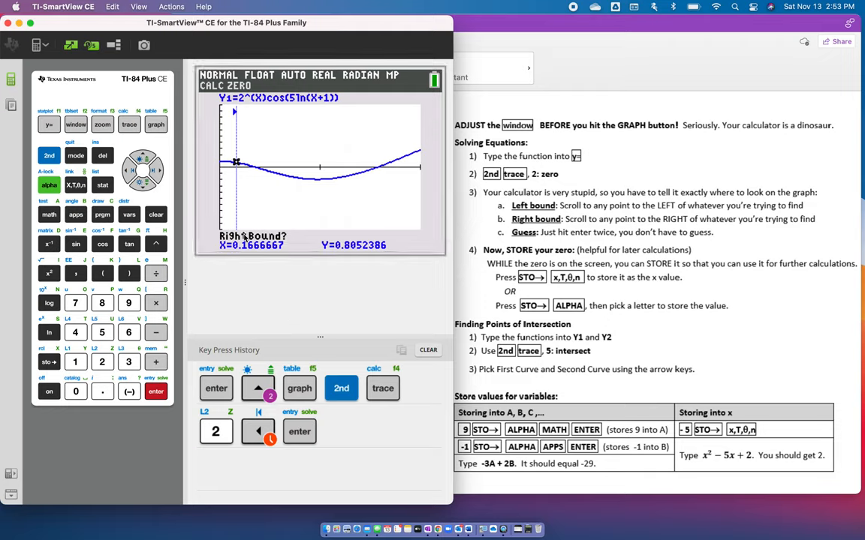
left_click(156, 171)
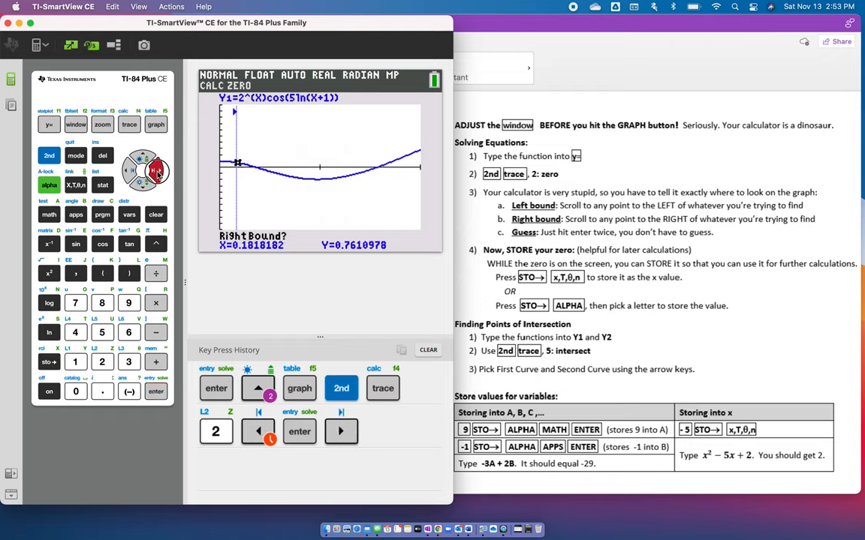
left_click(340, 430)
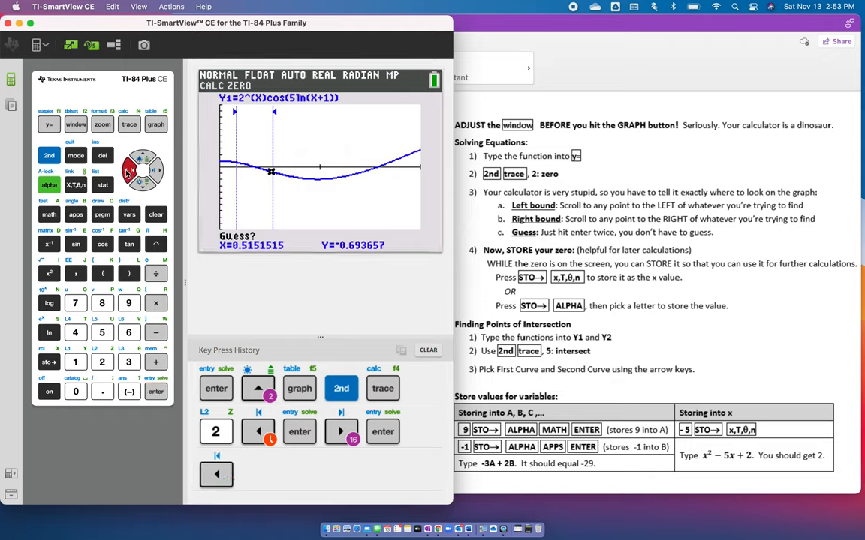
left_click(216, 475)
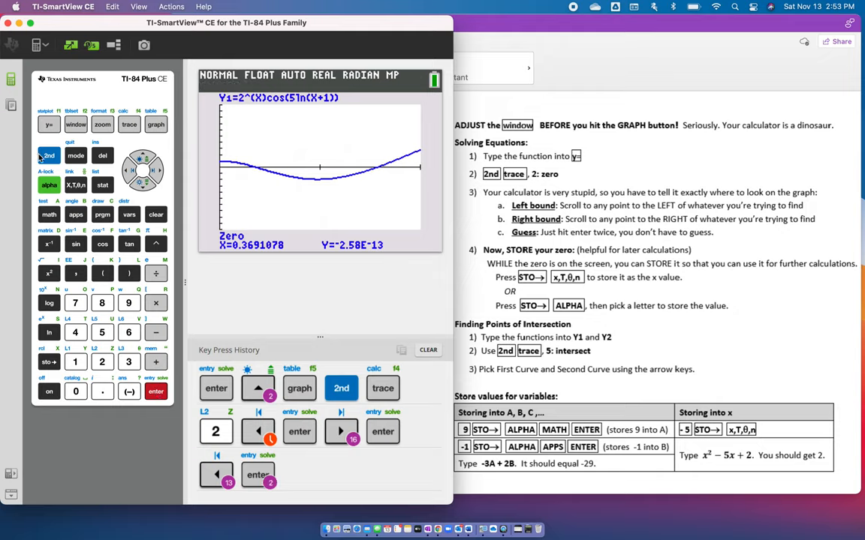
left_click(48, 155)
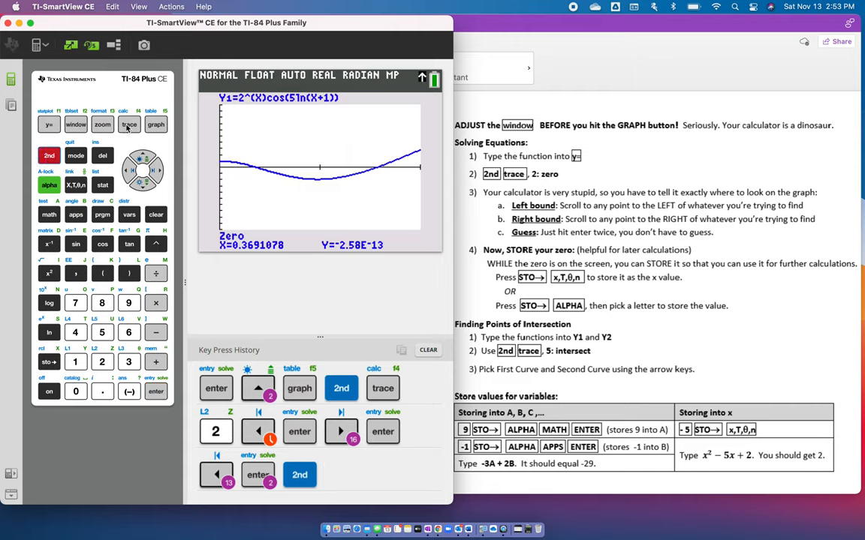
Find the velocity's second zero at x ≈ 1.5663 and request clearing the key press history
left_click(129, 123)
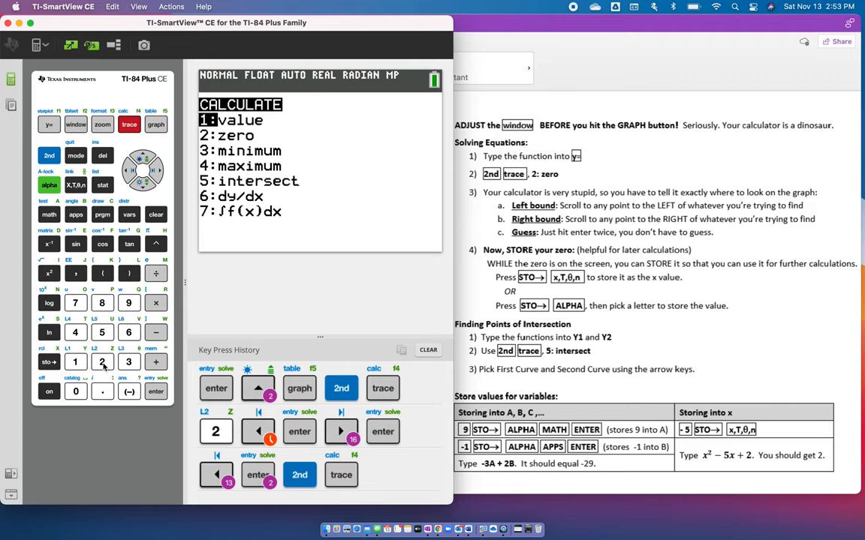
left_click(102, 361)
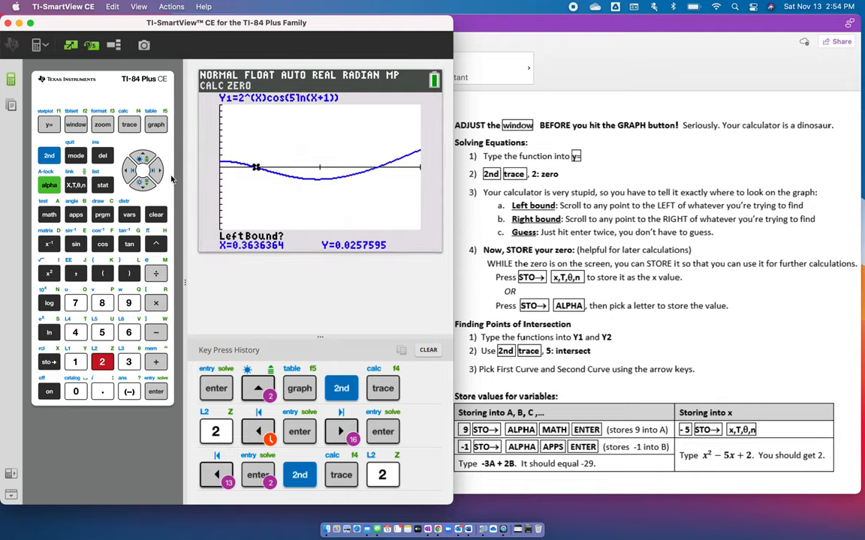
left_click(156, 170)
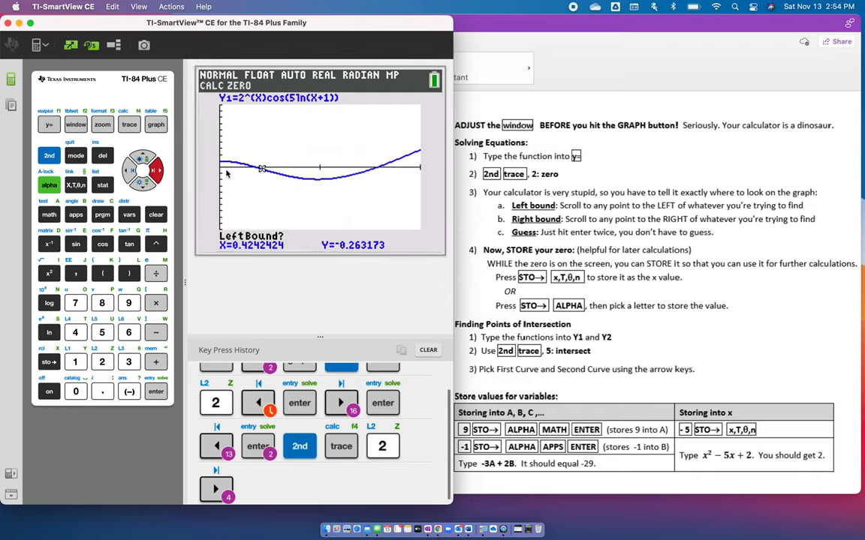
mouse_move(342, 177)
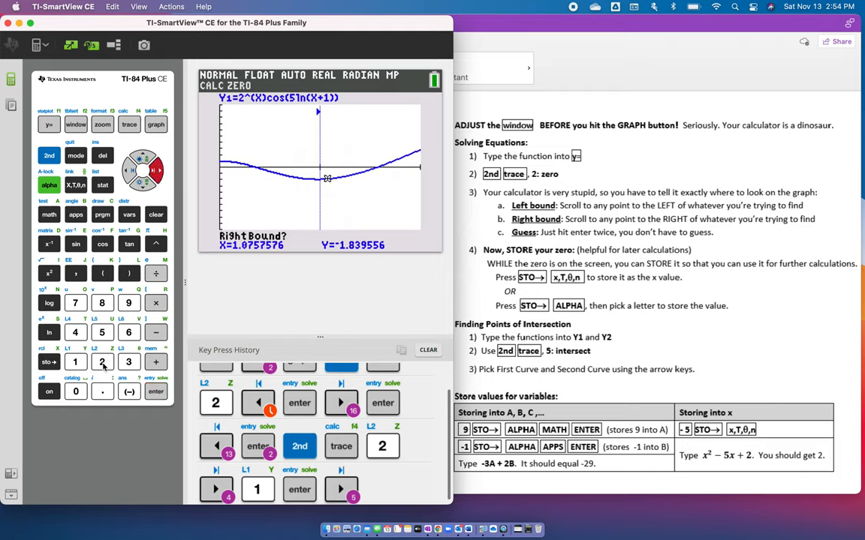
left_click(102, 362)
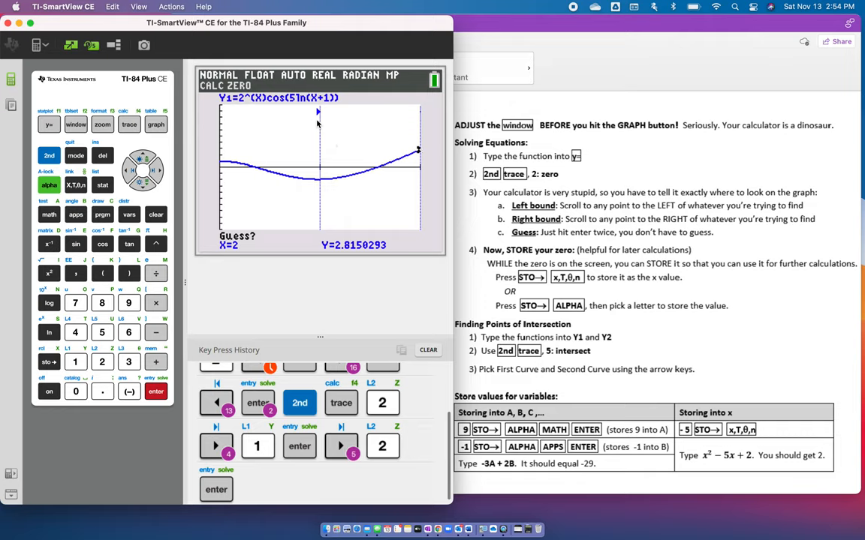
mouse_move(417, 148)
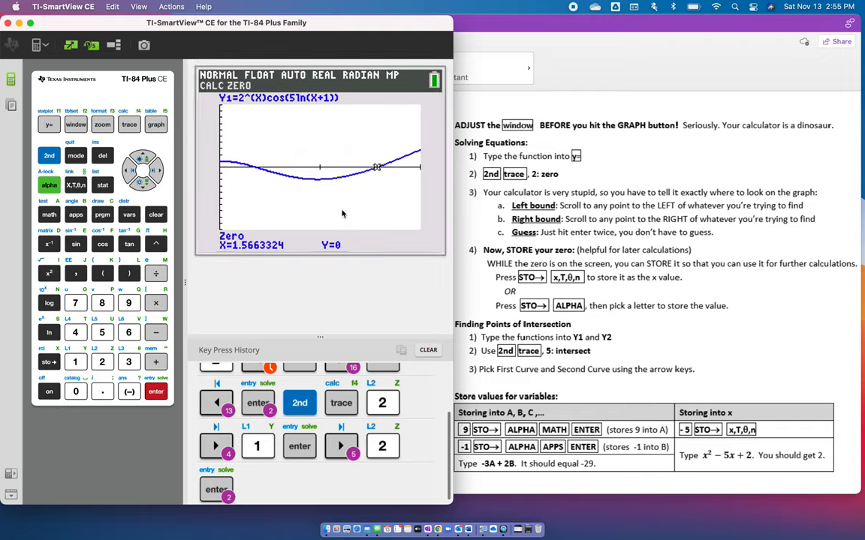
left_click(156, 390)
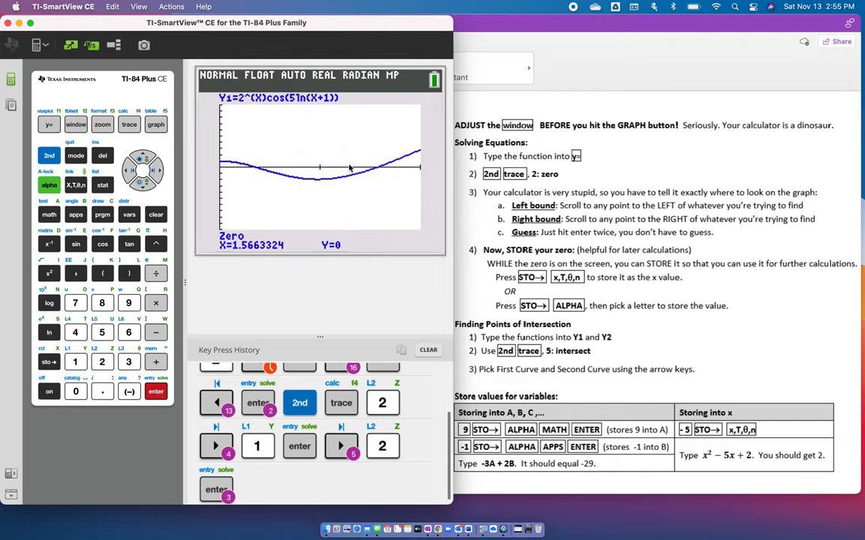
mouse_move(381, 249)
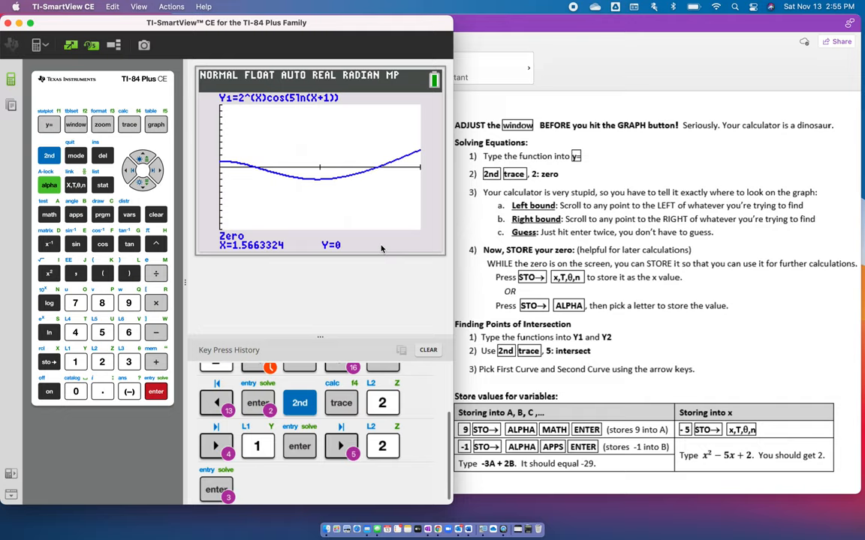
mouse_move(314, 219)
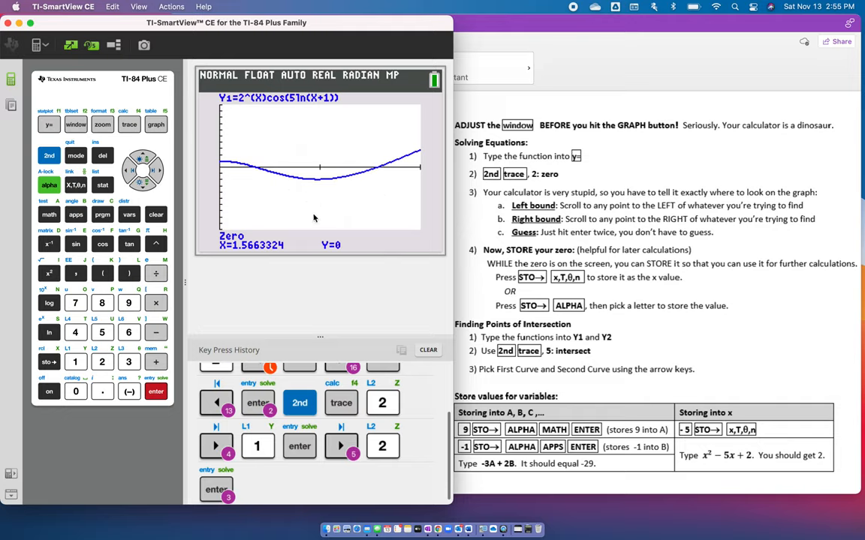
mouse_move(299, 278)
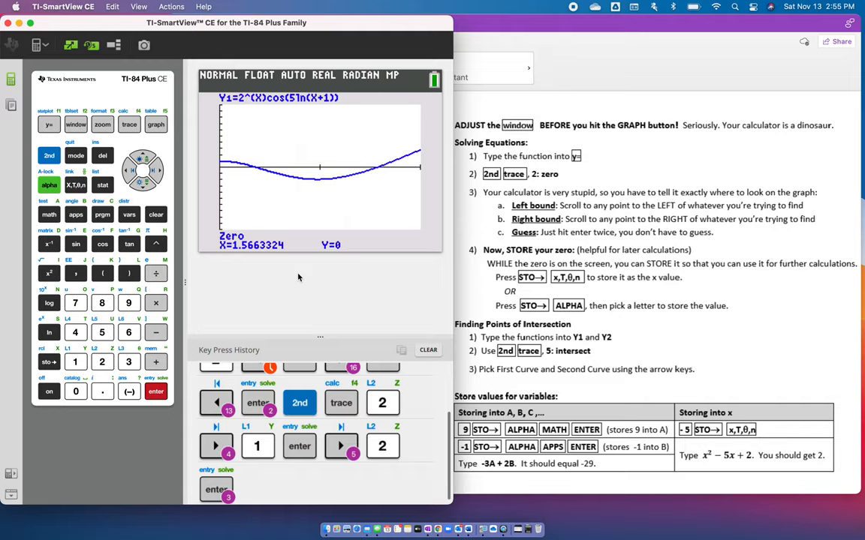
mouse_move(254, 287)
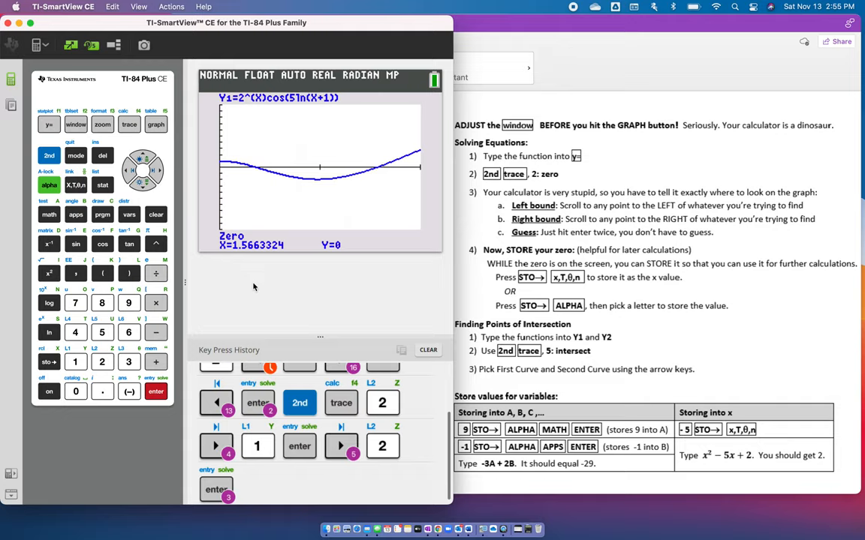
mouse_move(256, 301)
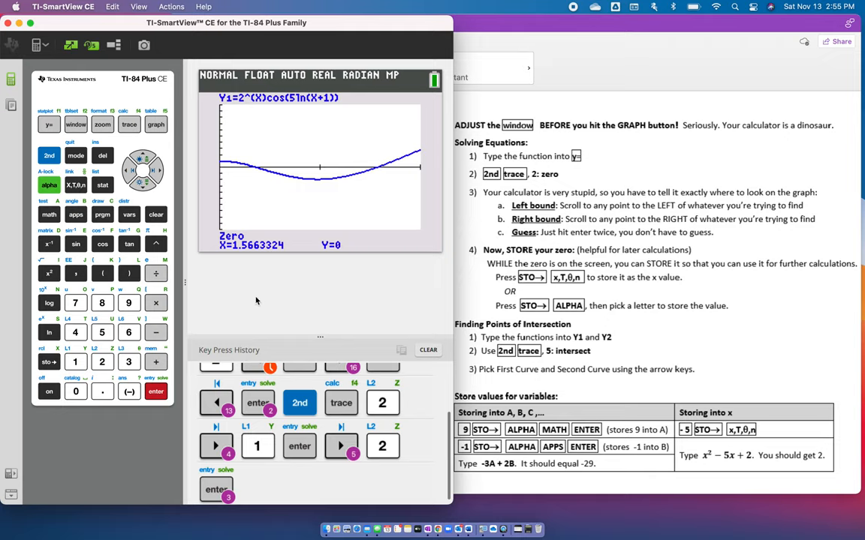
left_click(428, 350)
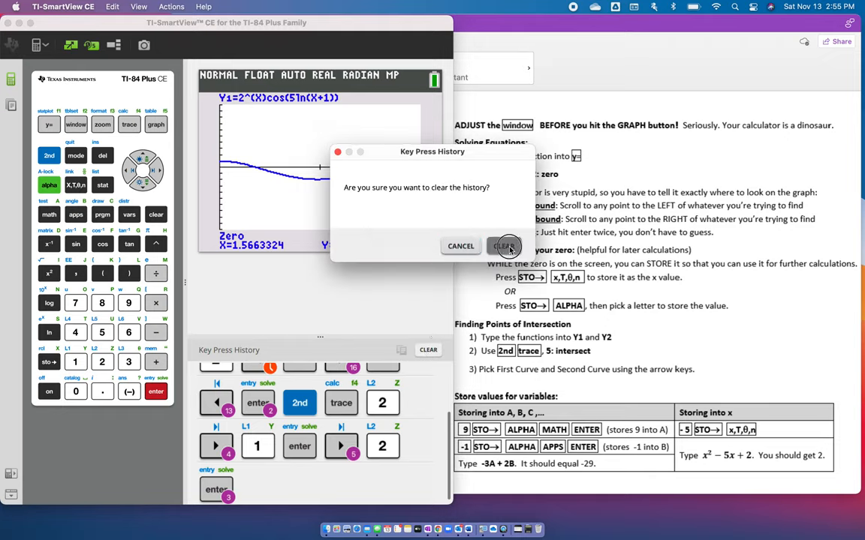
Confirm the clear, then store Ans = 1.566332395 into variable A with STO→ ALPHA A
left_click(505, 247)
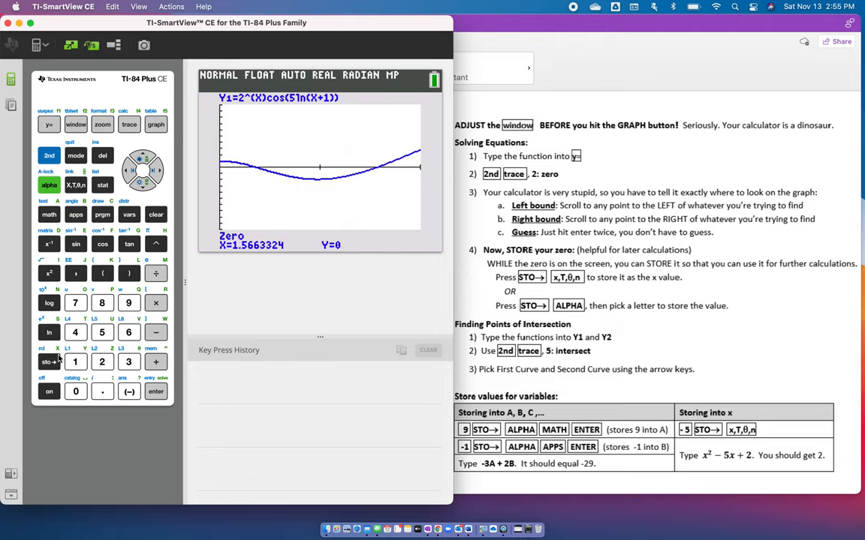
left_click(48, 361)
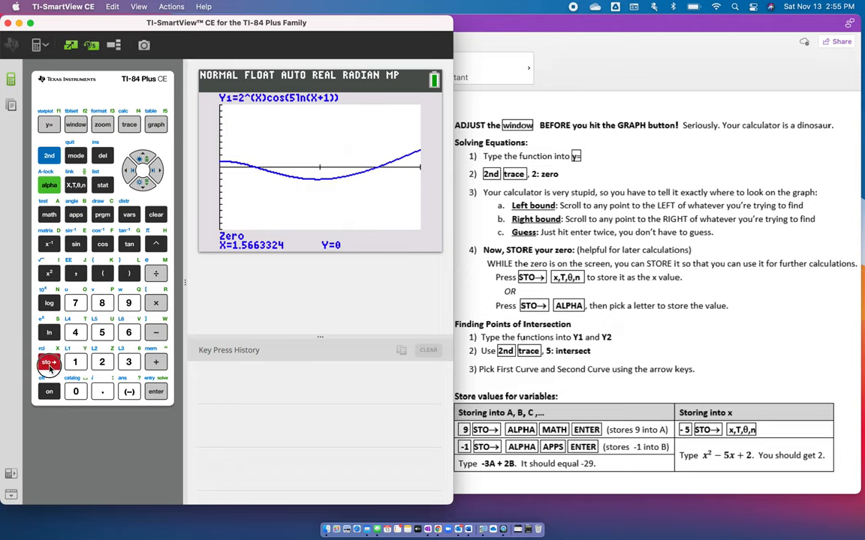
left_click(48, 362)
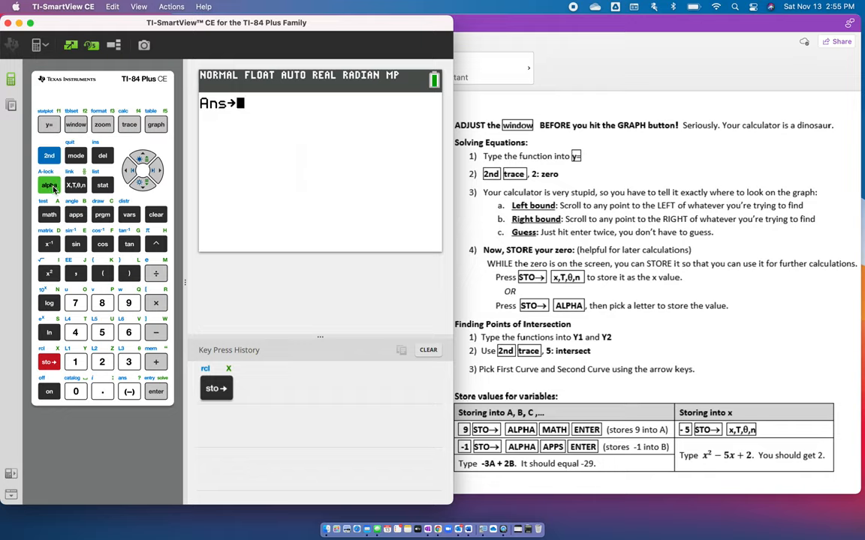
left_click(48, 215)
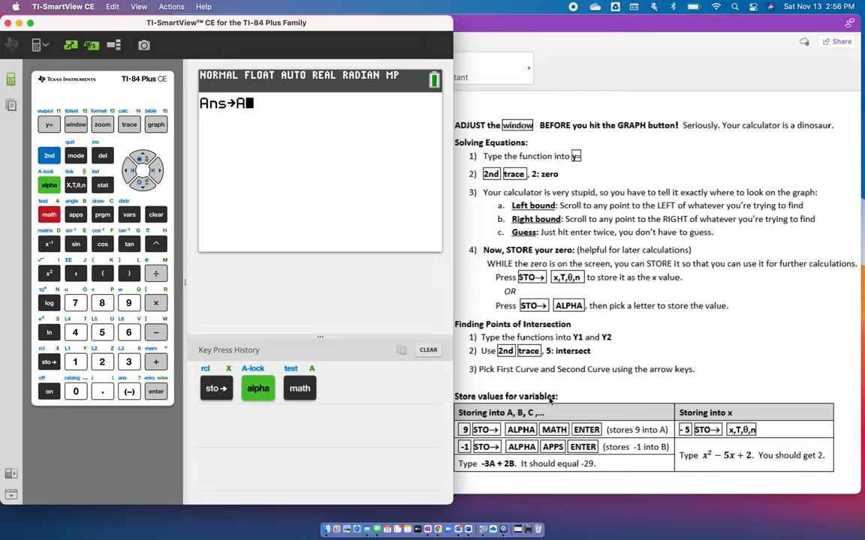
left_click(157, 392)
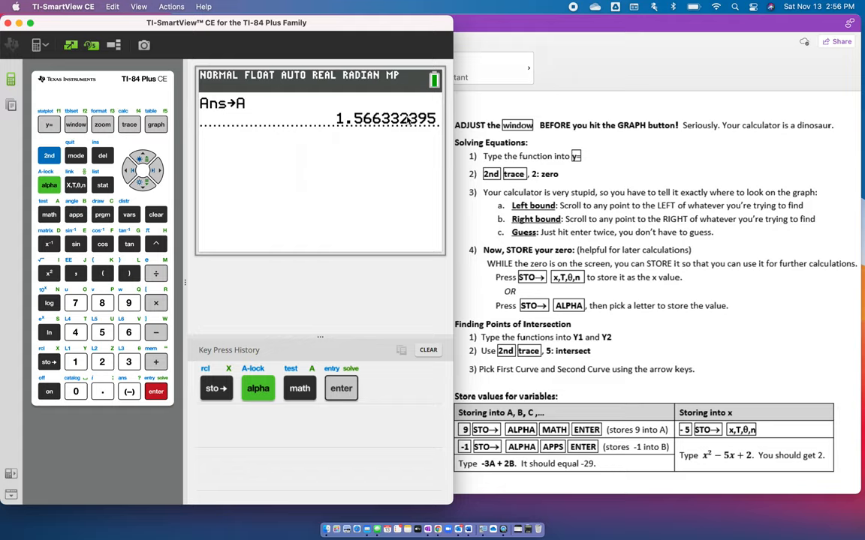
key("enter")
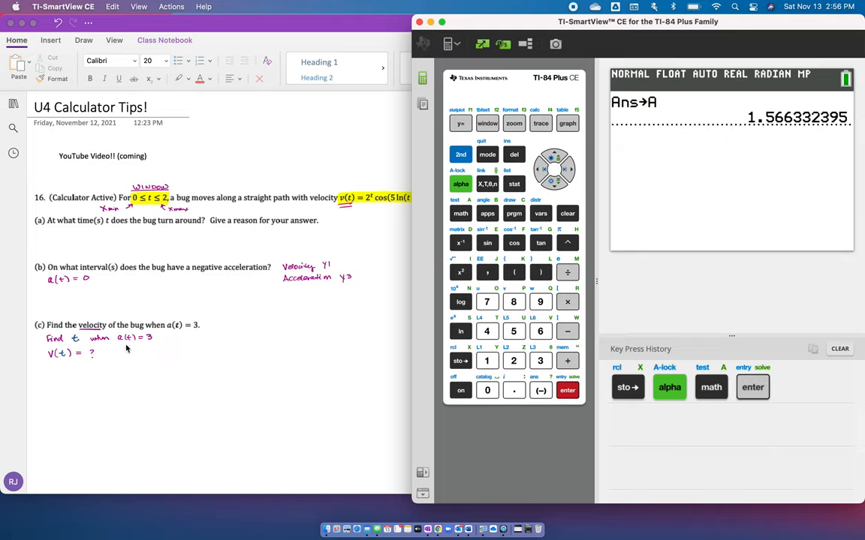
Enter Y2 = 3 on the Y= screen and graph it with the acceleration curve
left_click(567, 213)
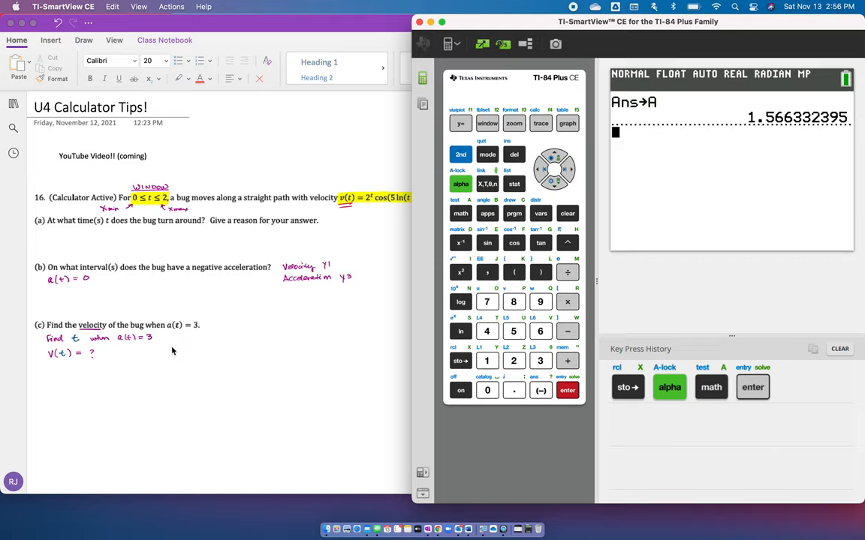
left_click(459, 124)
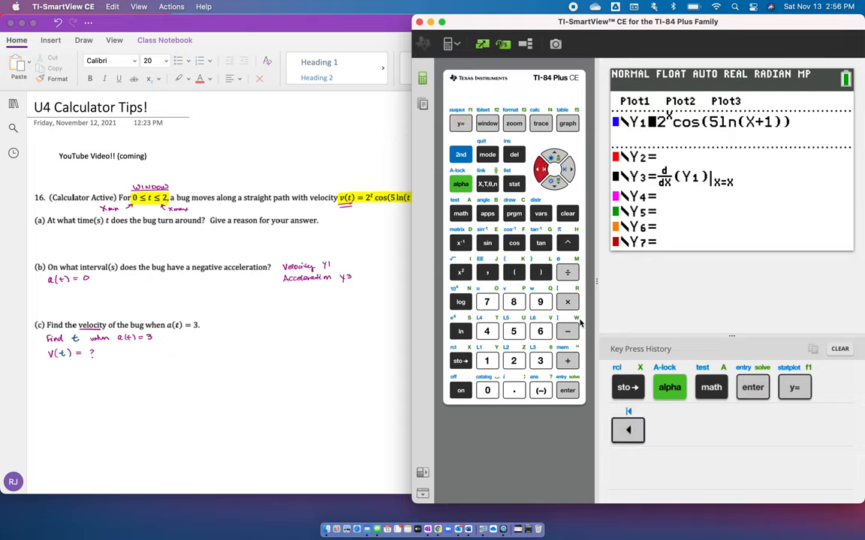
left_click(568, 391)
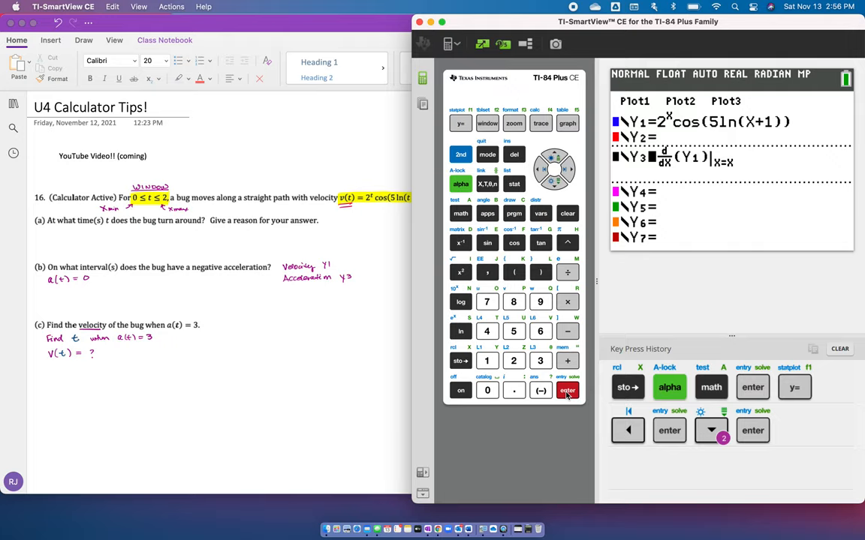
mouse_move(612, 408)
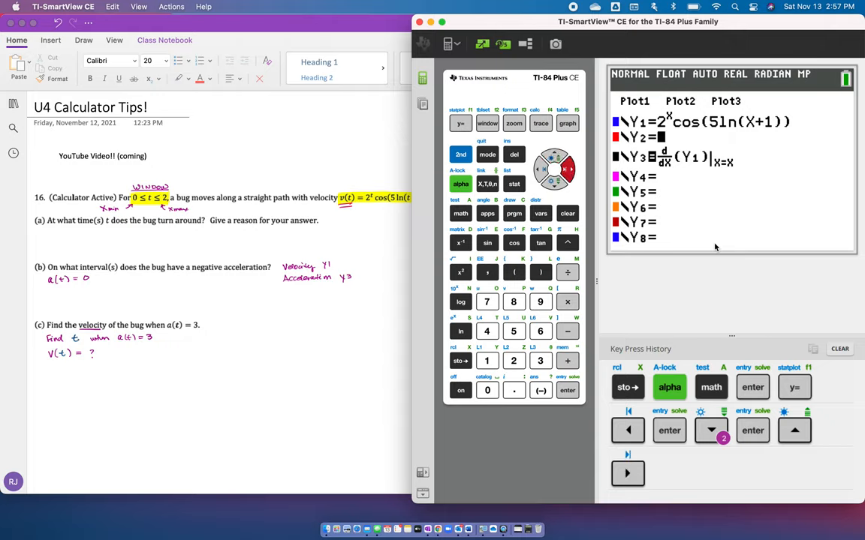
left_click(540, 360)
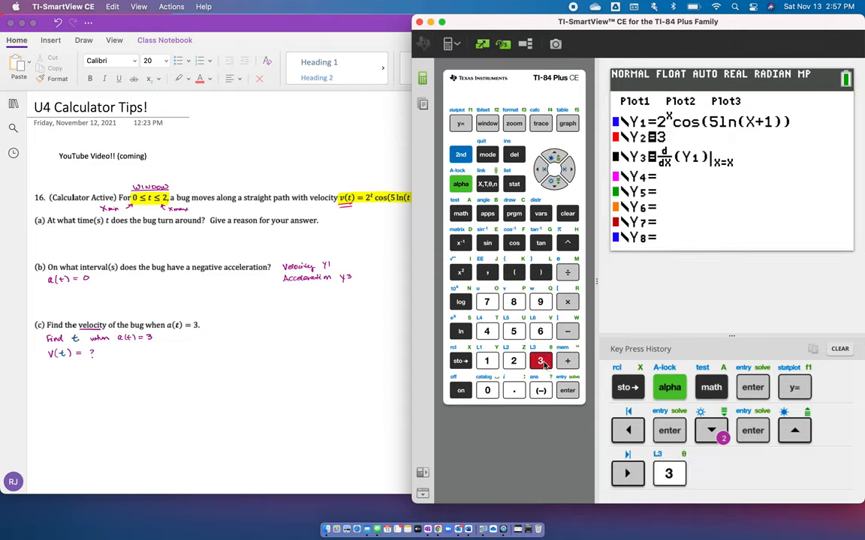
left_click(567, 123)
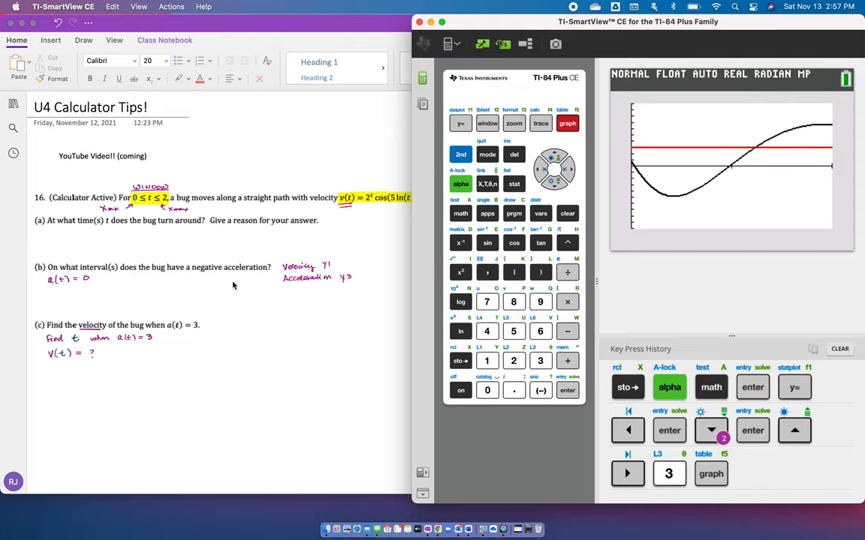
mouse_move(603, 219)
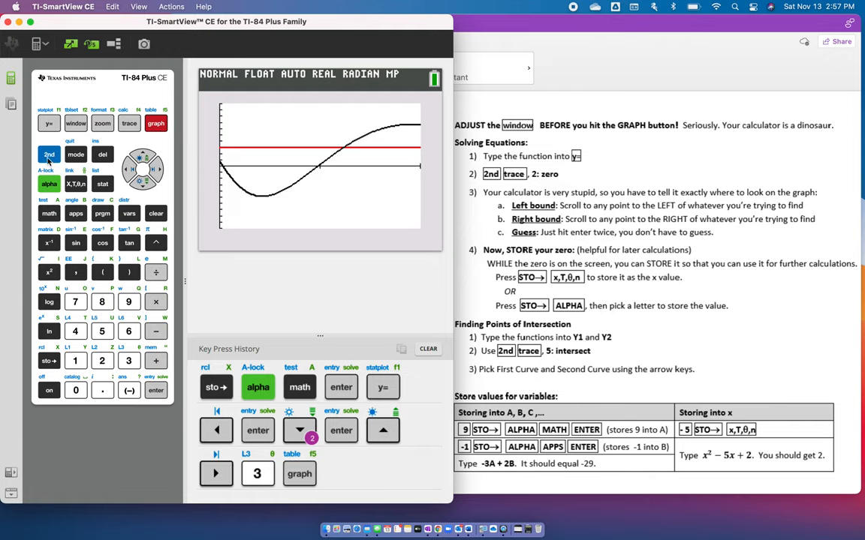
Run intersect on the acceleration curve and y = 3, giving X = 1.233375
left_click(48, 155)
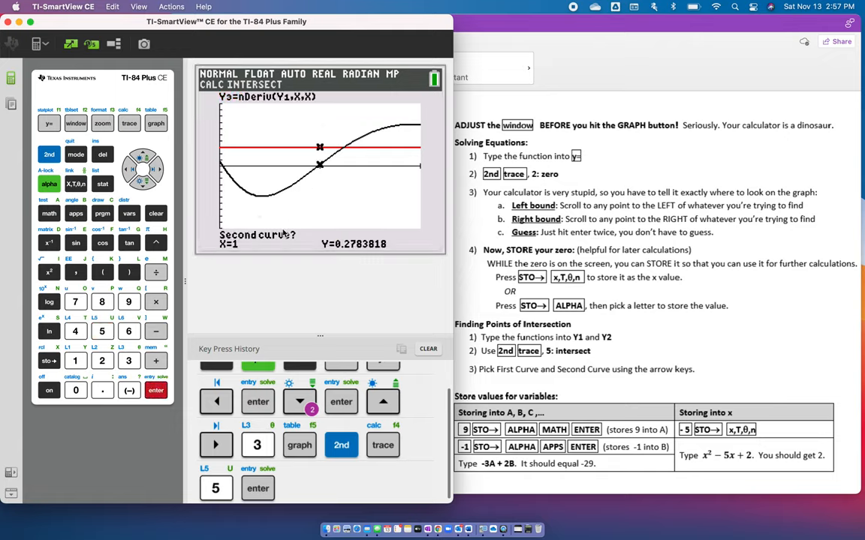
left_click(156, 390)
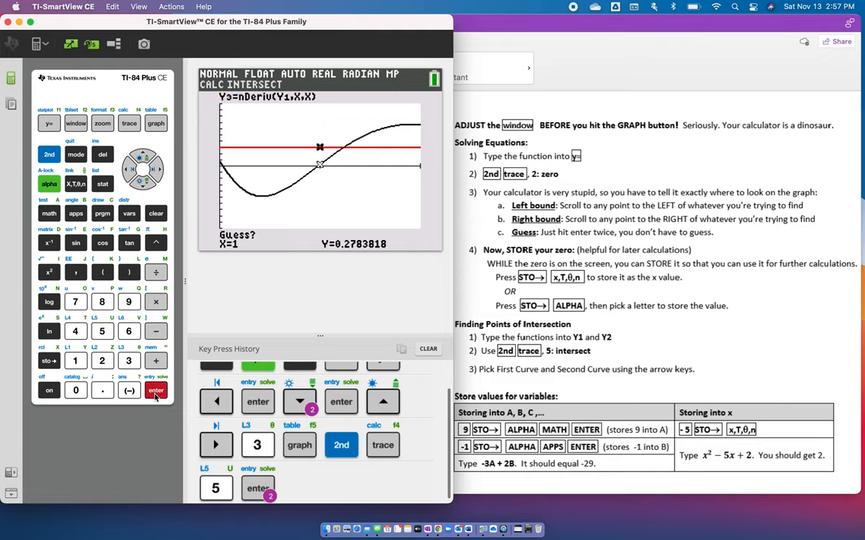
left_click(156, 390)
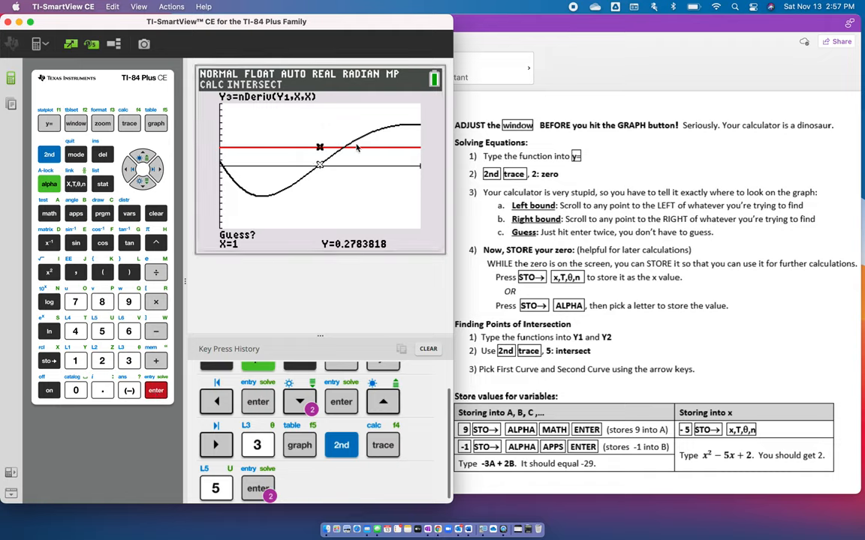
mouse_move(338, 162)
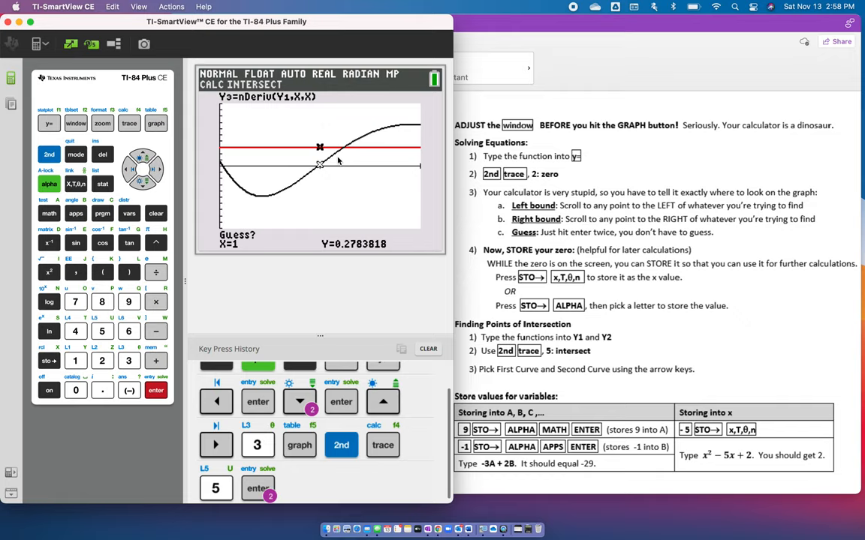
left_click(157, 390)
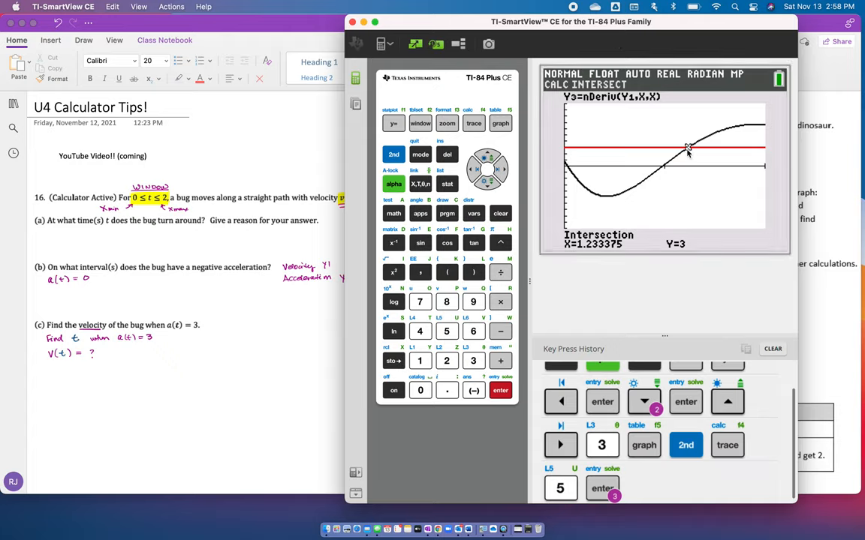
Store the intersection x-value 1.233375023 into variable B with STO→ ALPHA B
left_click(500, 390)
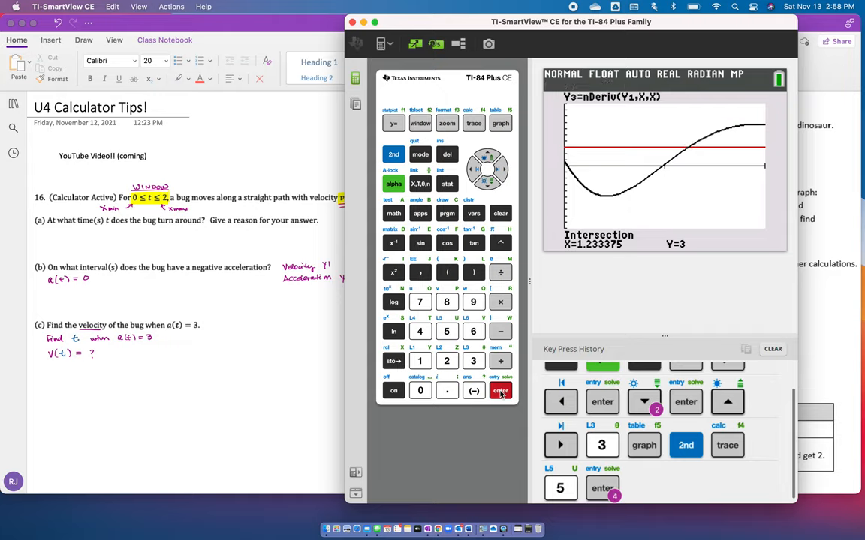
mouse_move(443, 287)
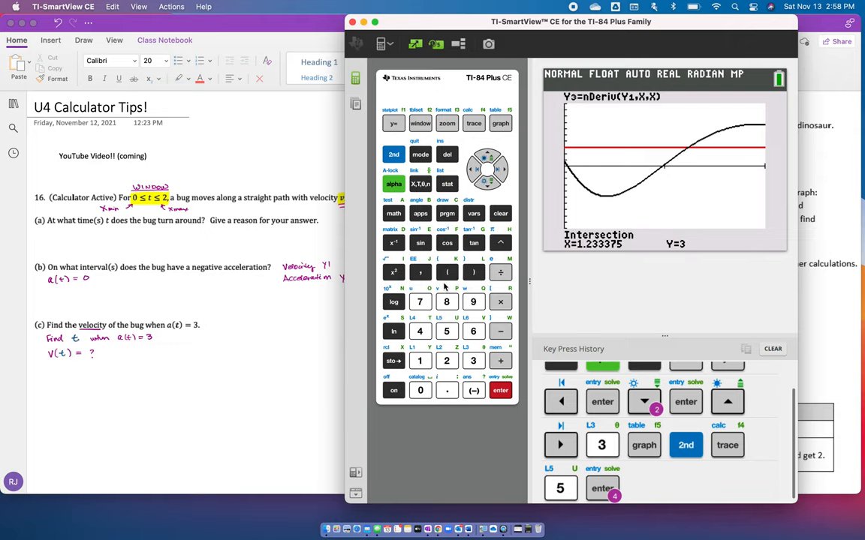
left_click(393, 361)
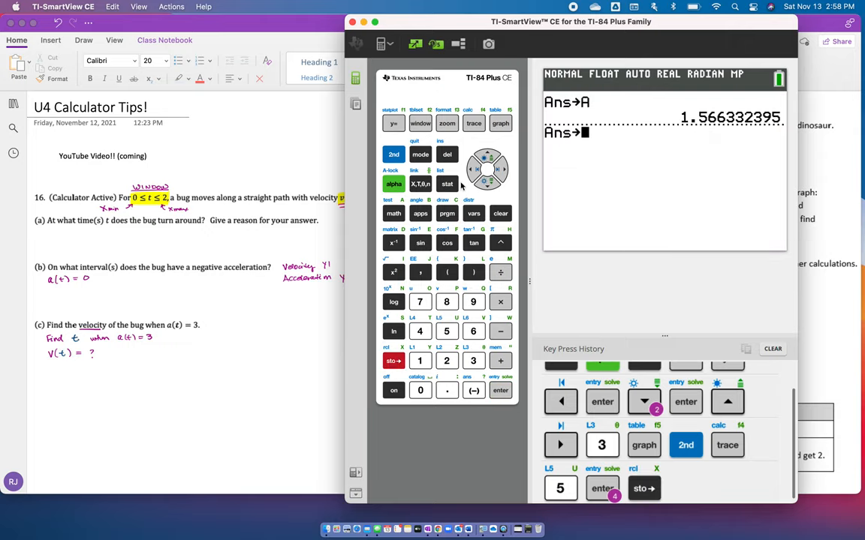
left_click(394, 183)
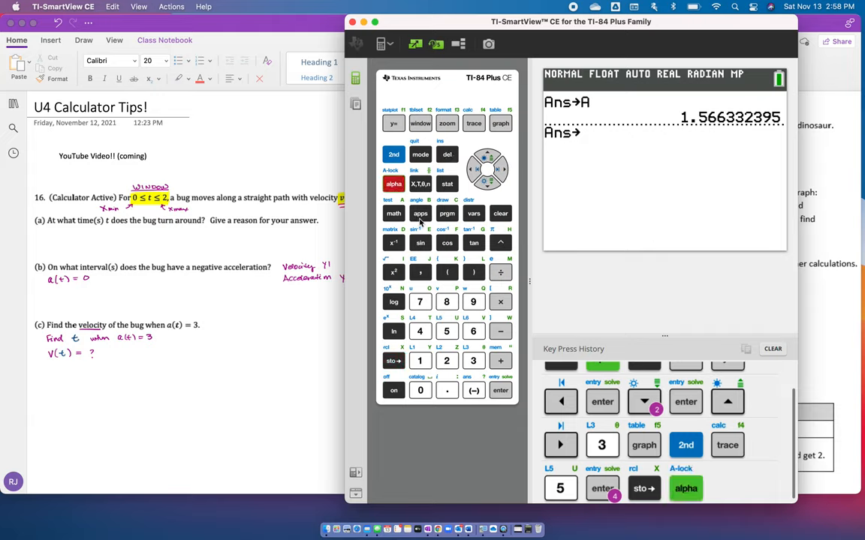
left_click(500, 391)
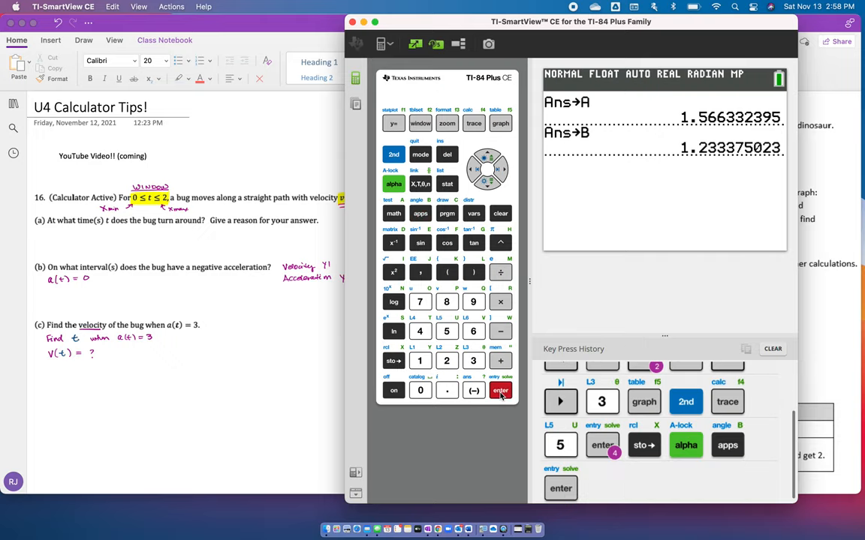
left_click(500, 391)
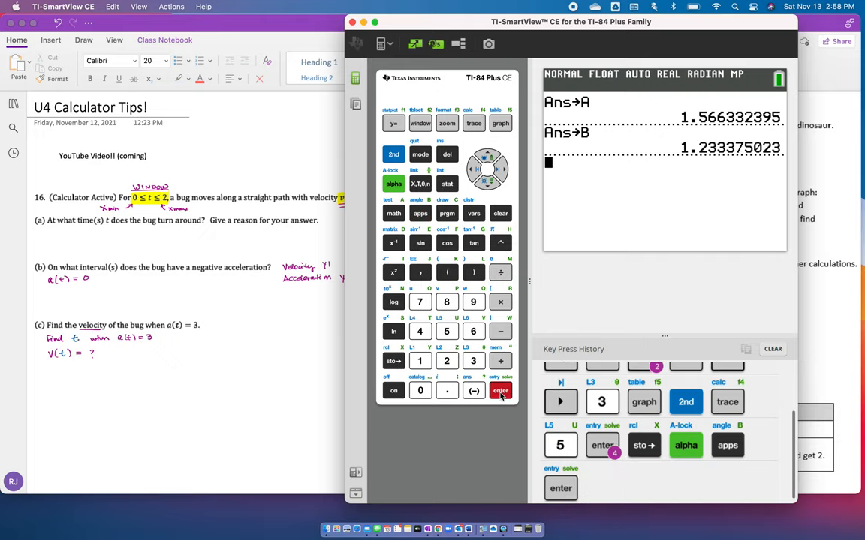
mouse_move(232, 409)
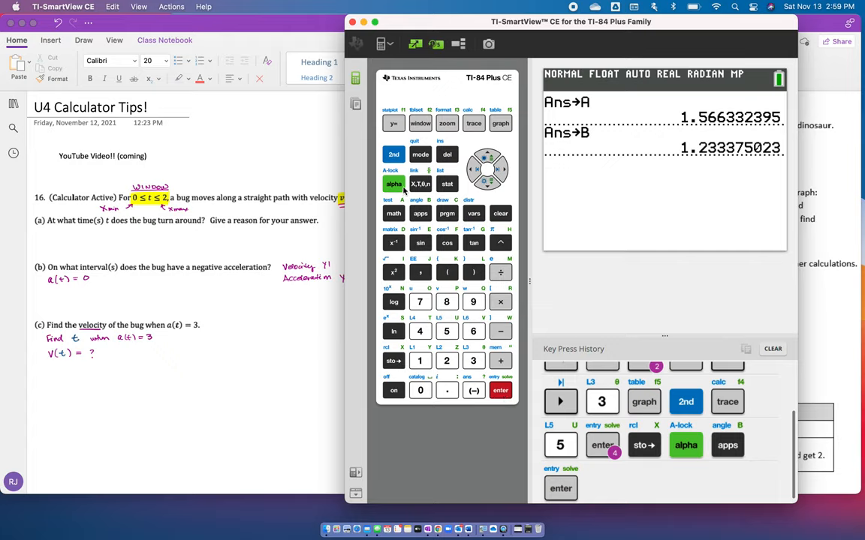
Evaluate Y1(B) on the home screen, giving the velocity -1.505324982
left_click(393, 183)
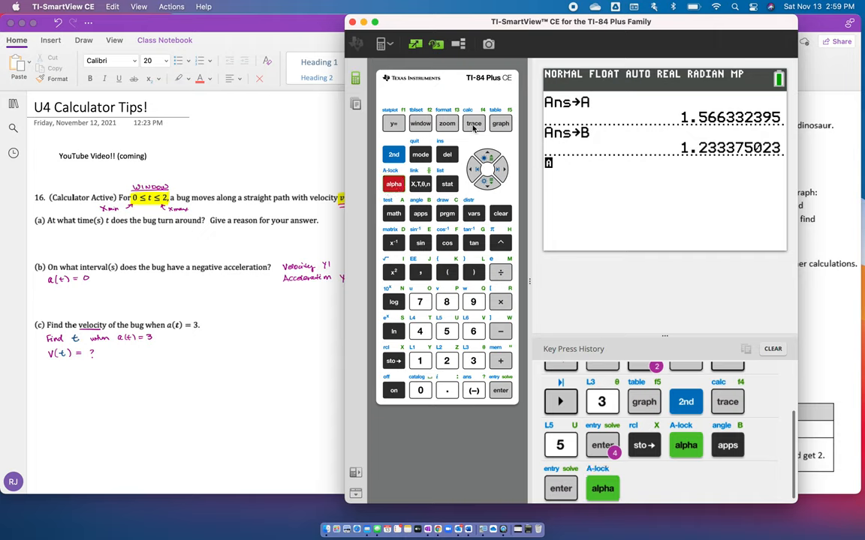
left_click(474, 123)
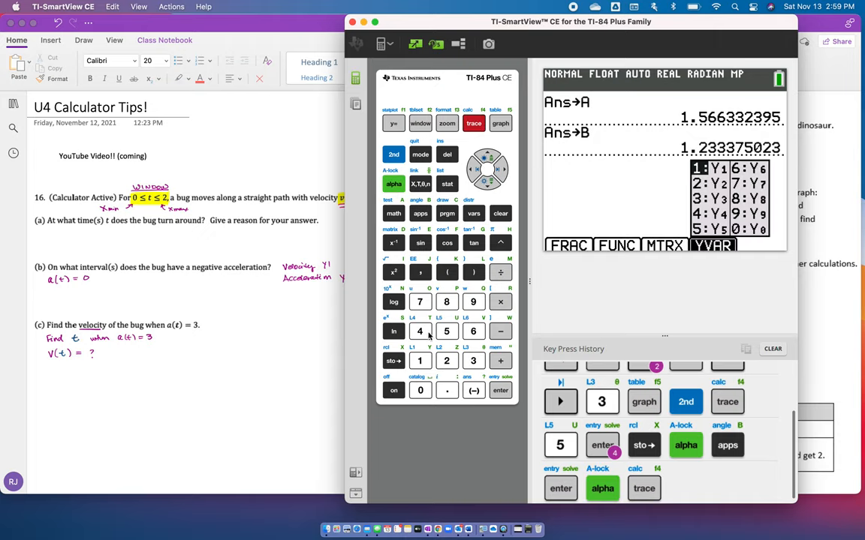
left_click(421, 361)
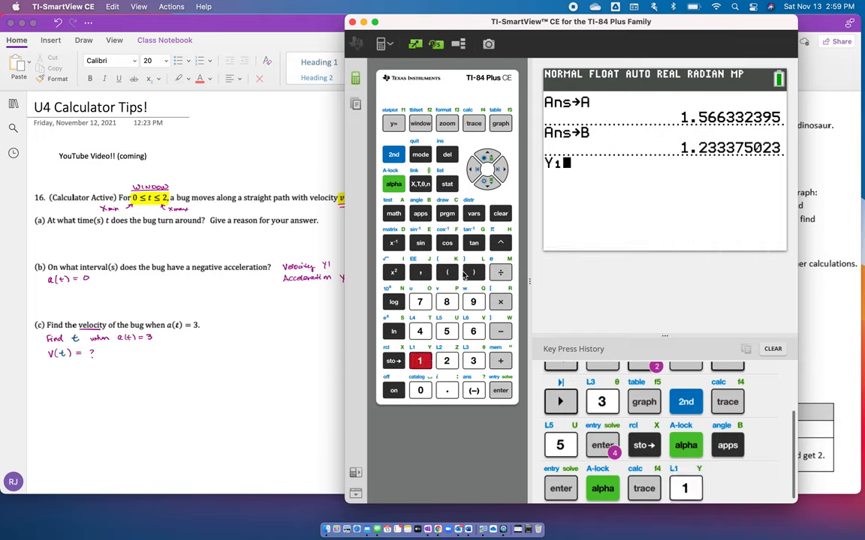
left_click(447, 272)
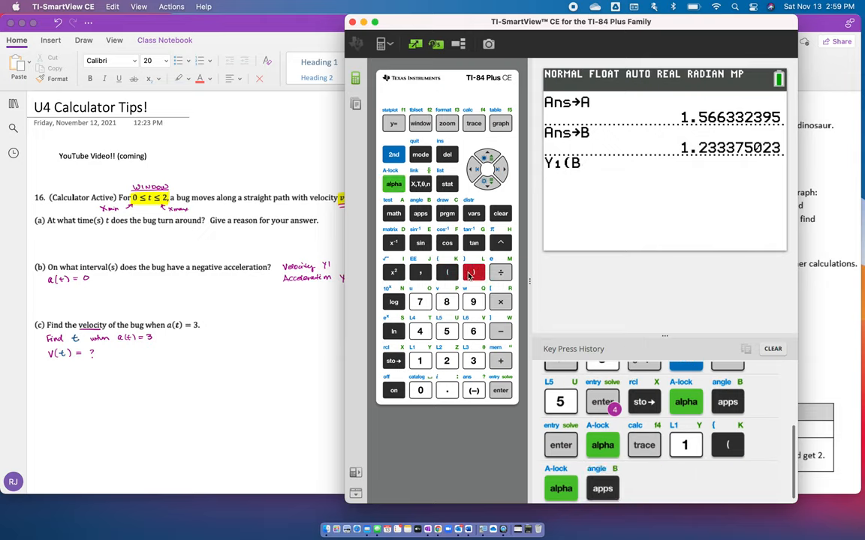
left_click(500, 391)
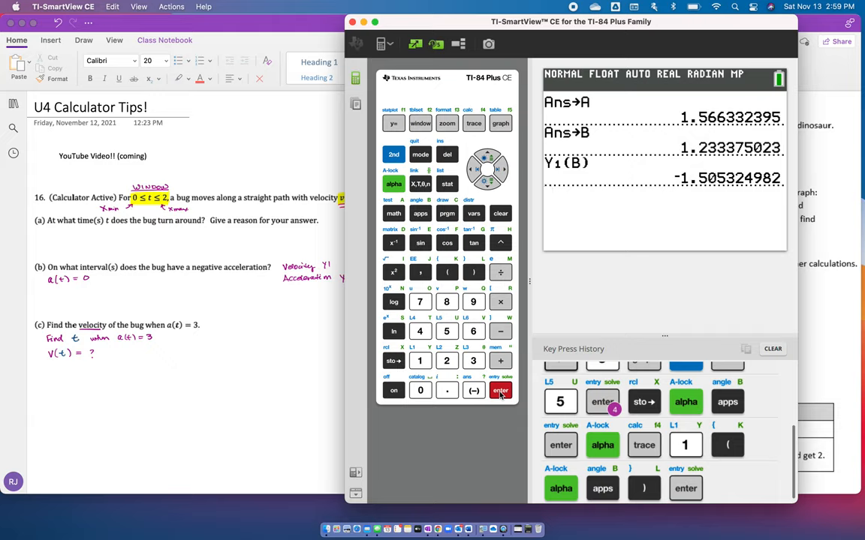
left_click(499, 390)
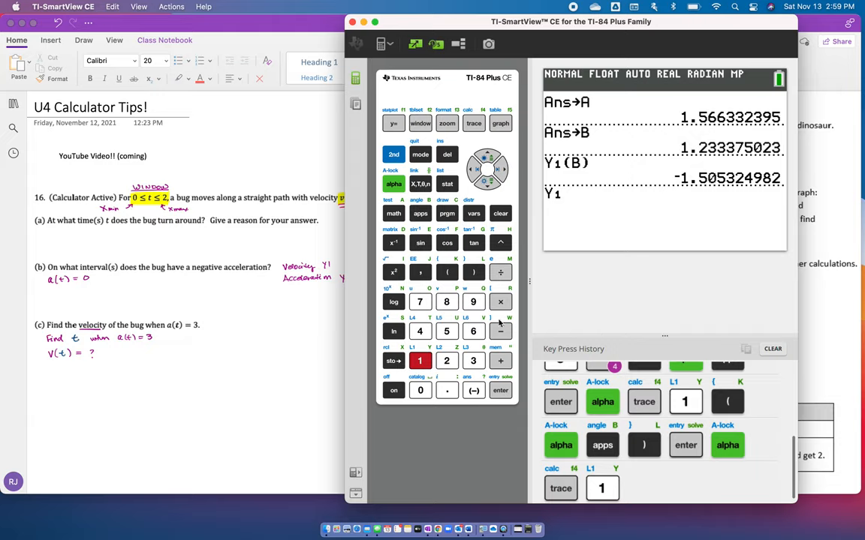
Evaluate Y1(1.233) on the home screen, giving about -1.506449305
left_click(448, 274)
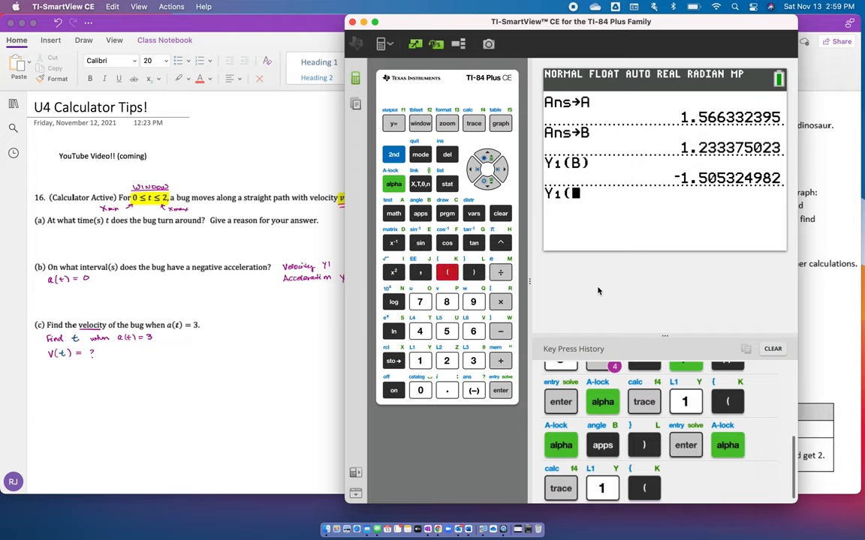
left_click(447, 390)
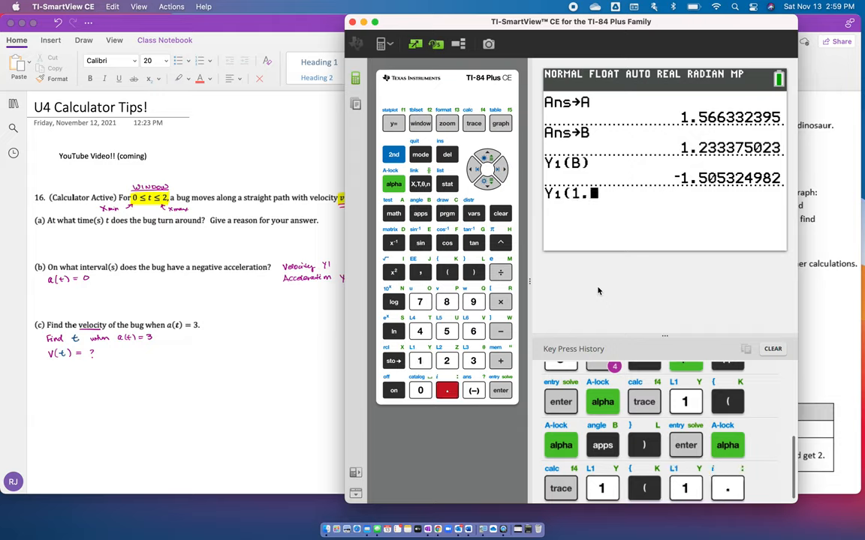
left_click(472, 360)
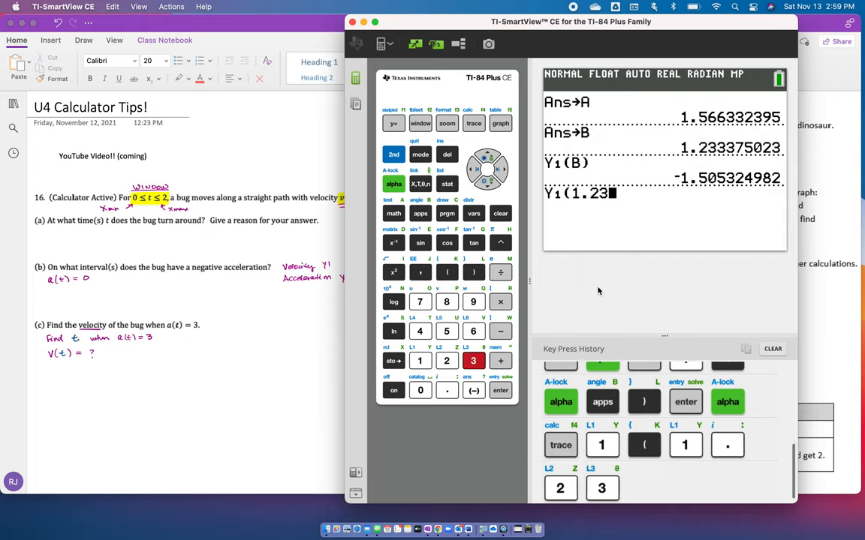
left_click(420, 390)
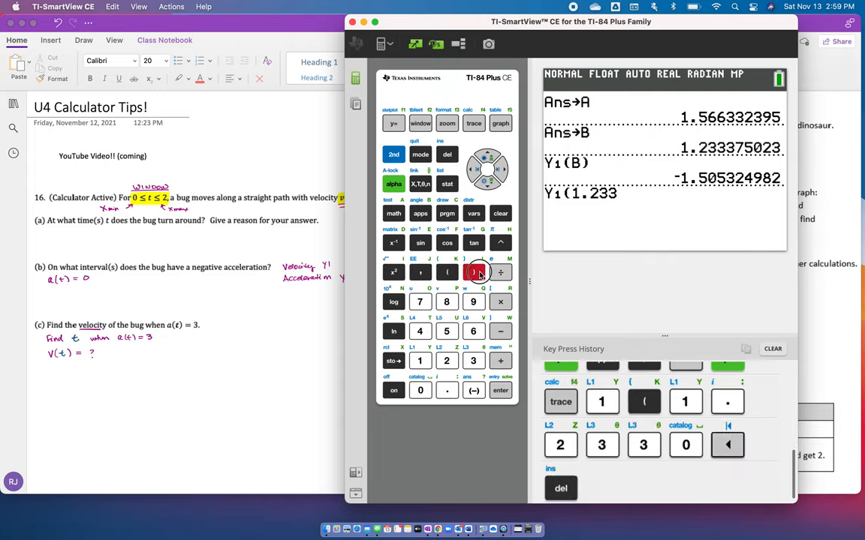
left_click(474, 273)
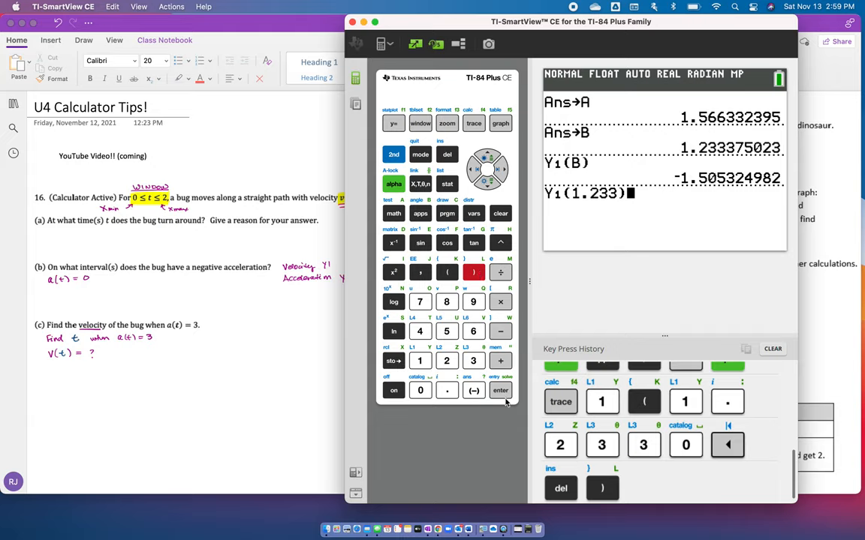
left_click(500, 390)
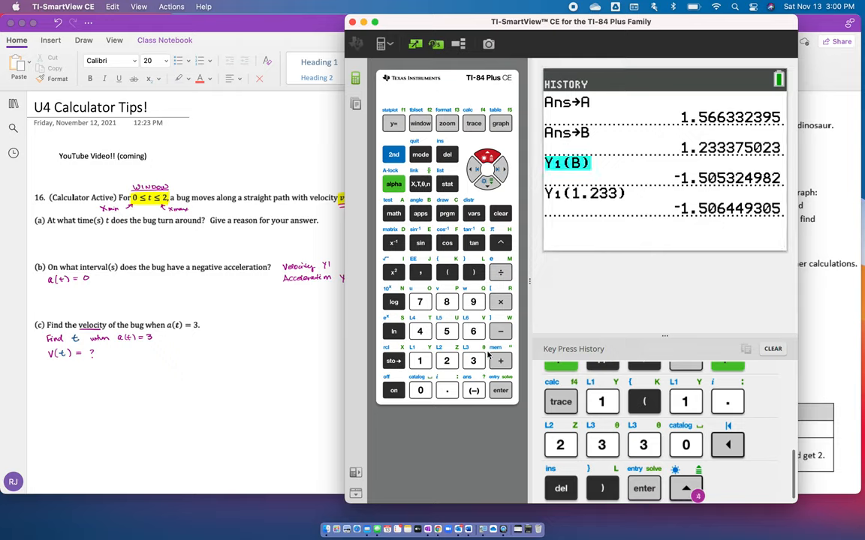
Recall and re-run Y1(B), again returning -1.505324982
left_click(500, 390)
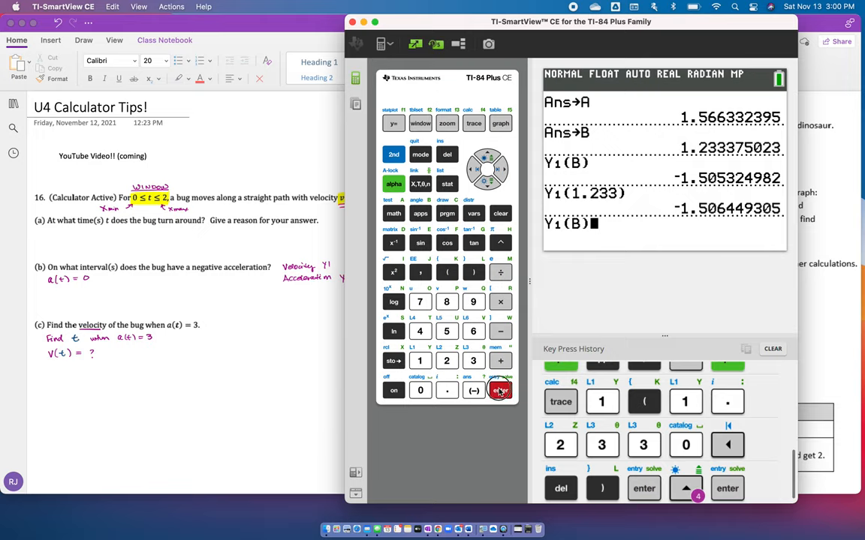
left_click(502, 390)
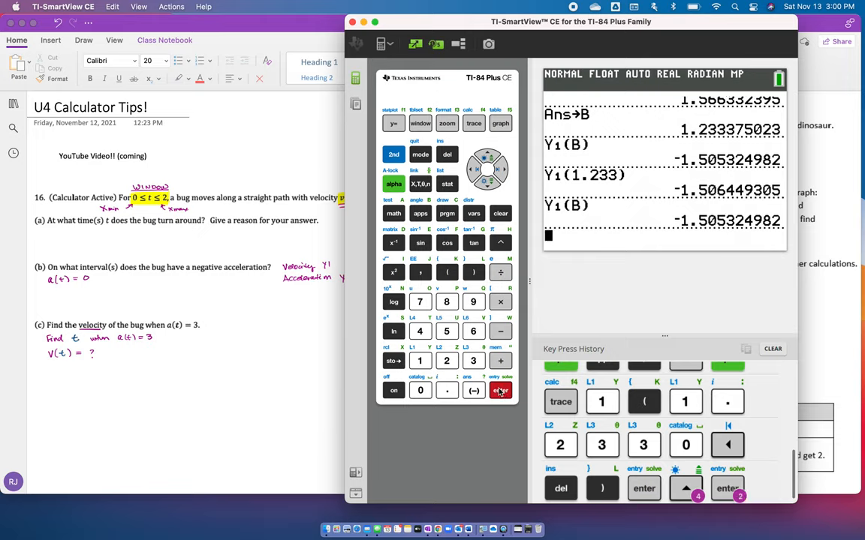